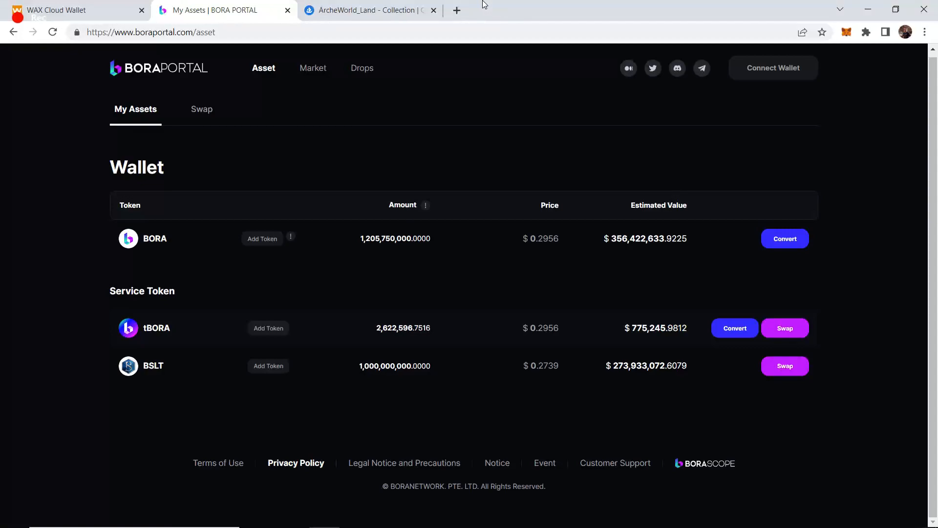
{"action": "mouse_move", "coordinate": [508, 33]}
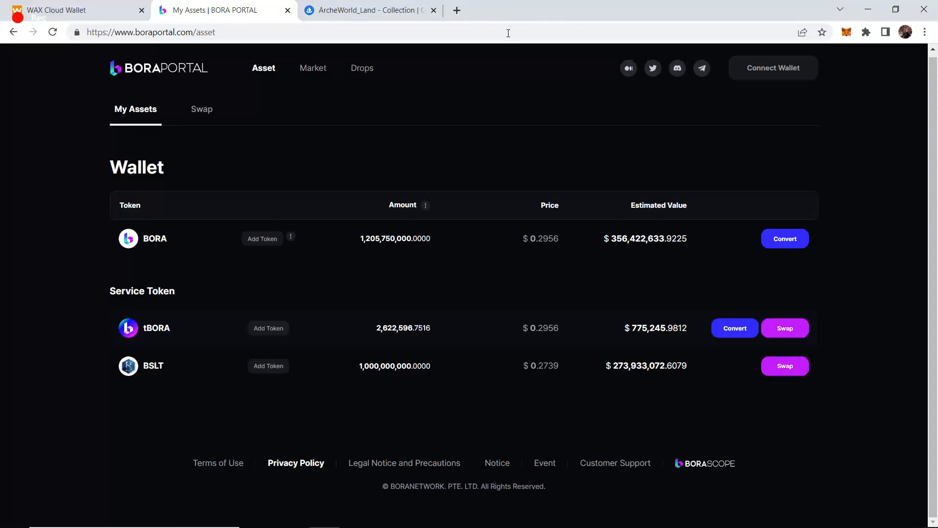
{"action": "mouse_move", "coordinate": [535, 60]}
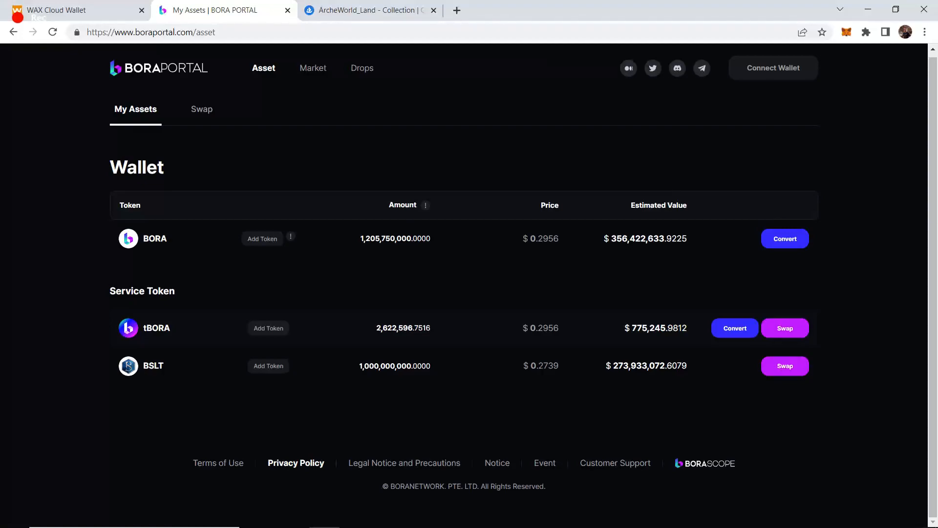
{"action": "mouse_move", "coordinate": [539, 383]}
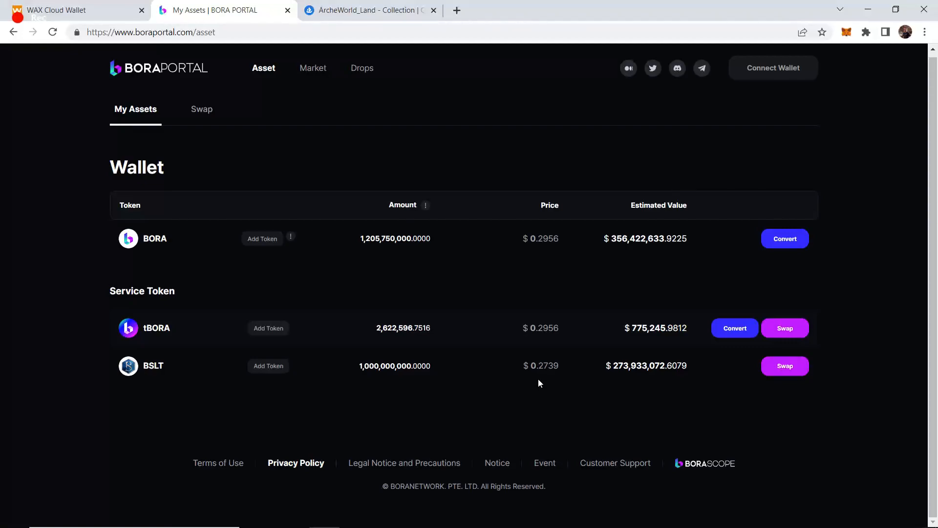
{"action": "mouse_move", "coordinate": [202, 88]}
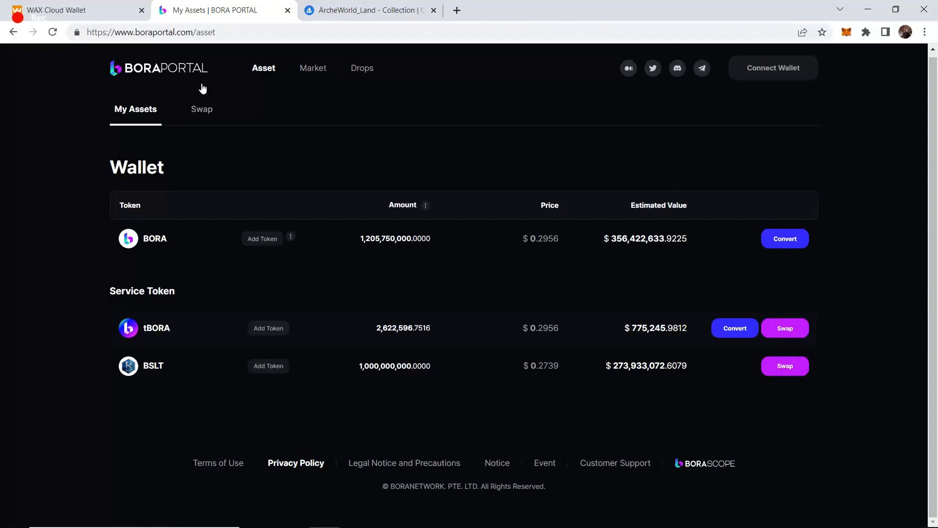
{"action": "mouse_move", "coordinate": [311, 163]}
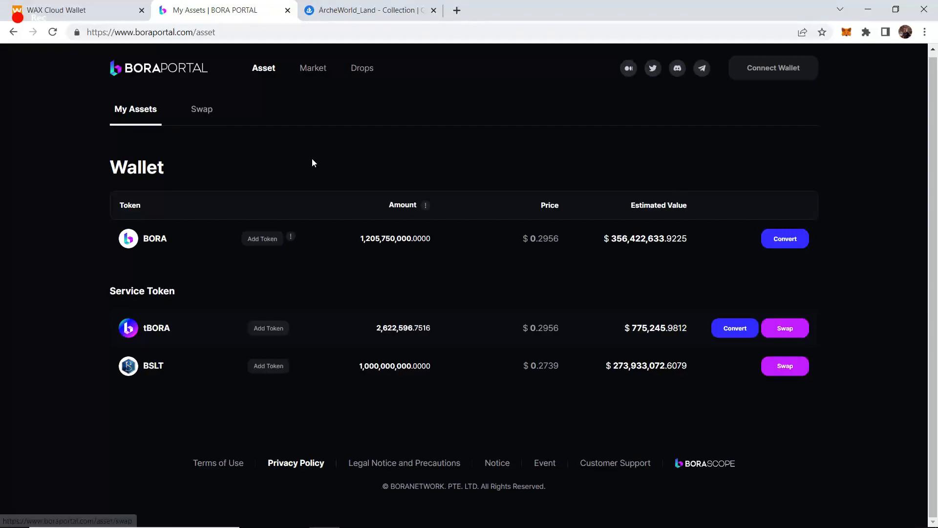
{"action": "mouse_move", "coordinate": [345, 171]}
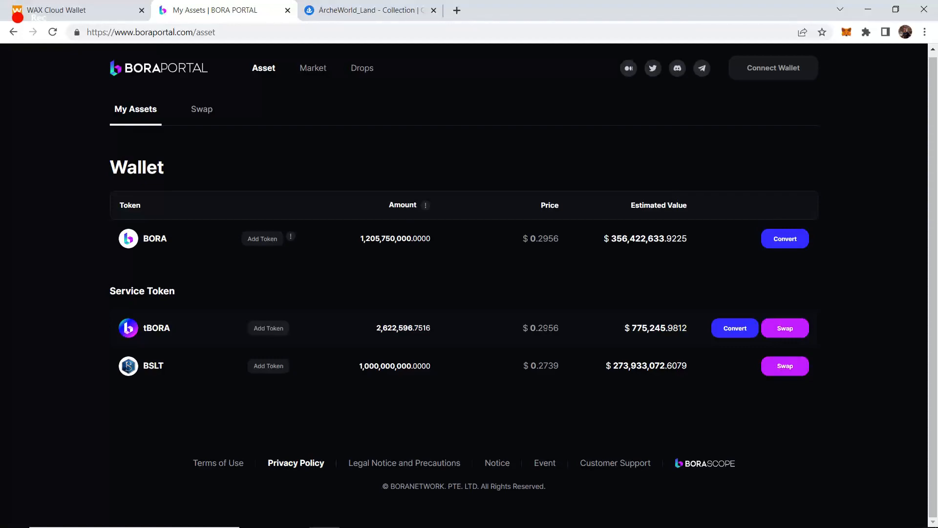
{"action": "mouse_move", "coordinate": [546, 357]}
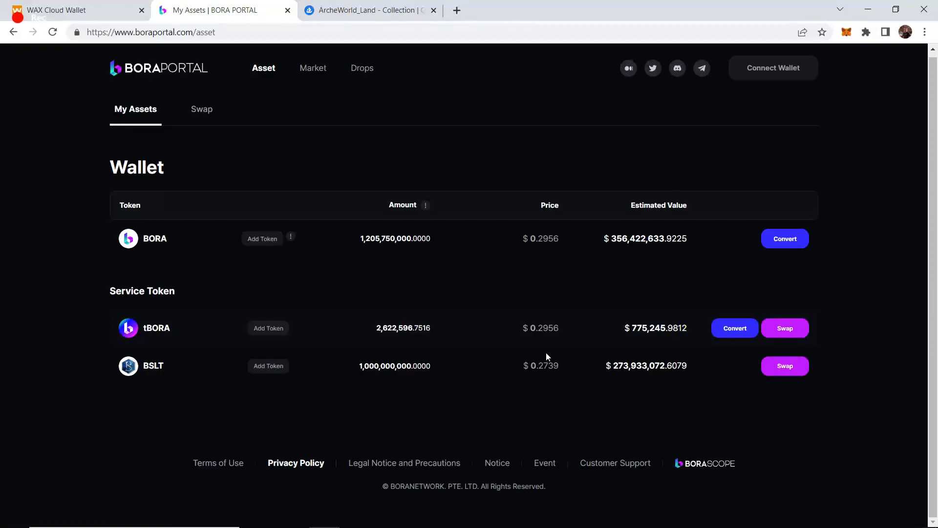
{"action": "mouse_move", "coordinate": [517, 363]}
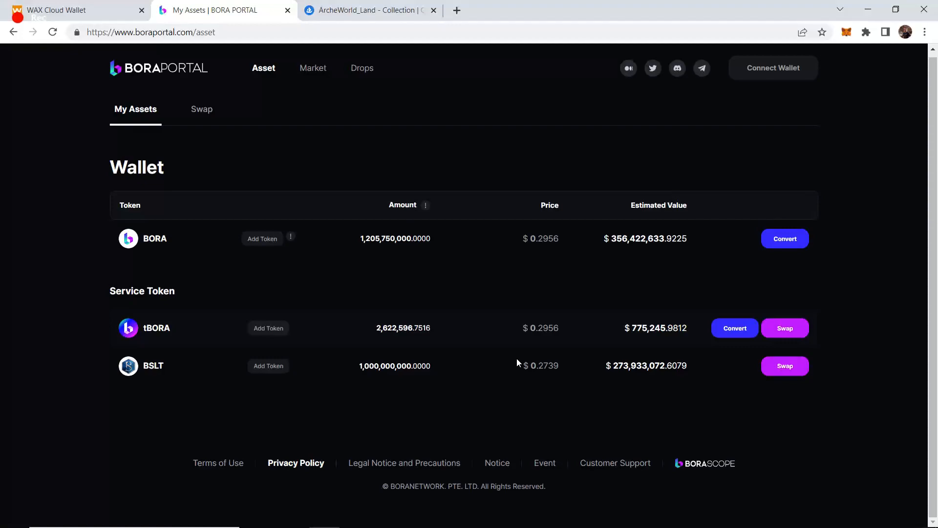
{"action": "mouse_move", "coordinate": [425, 305]}
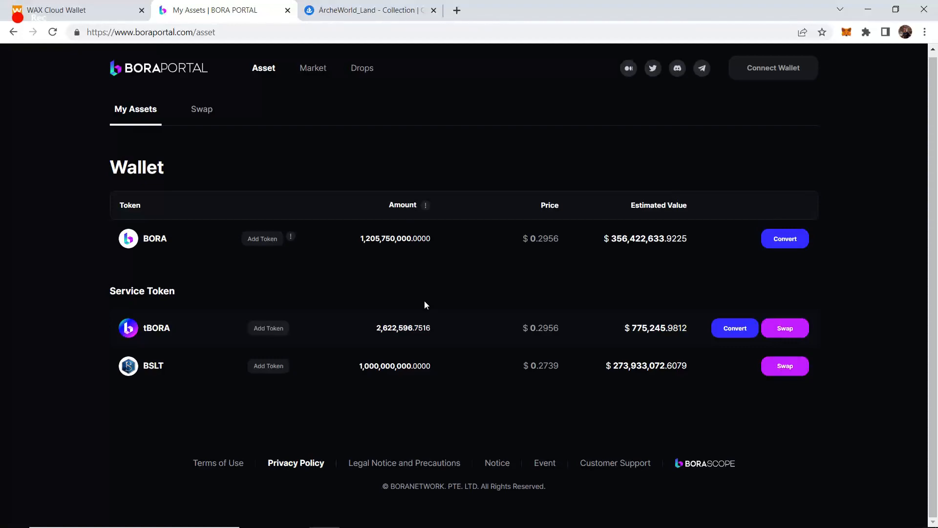
{"action": "mouse_move", "coordinate": [378, 120]}
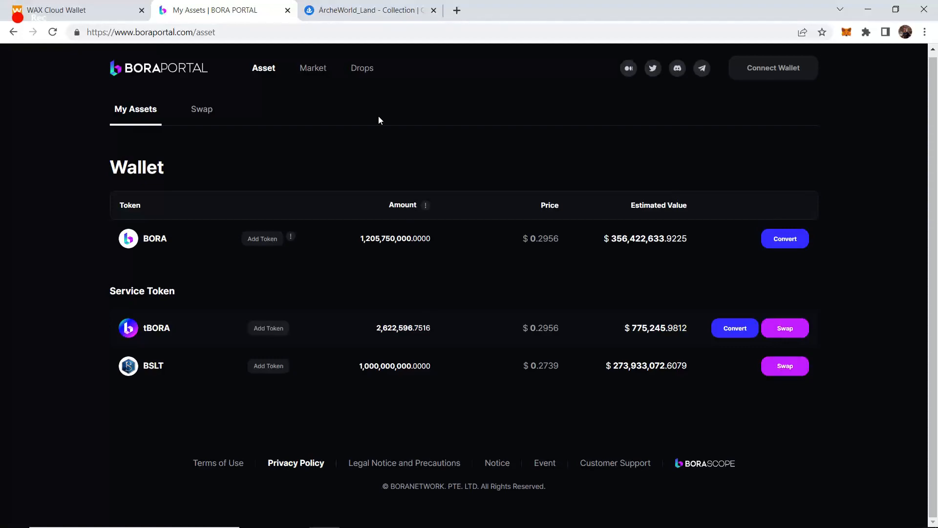
{"action": "mouse_move", "coordinate": [375, 143]}
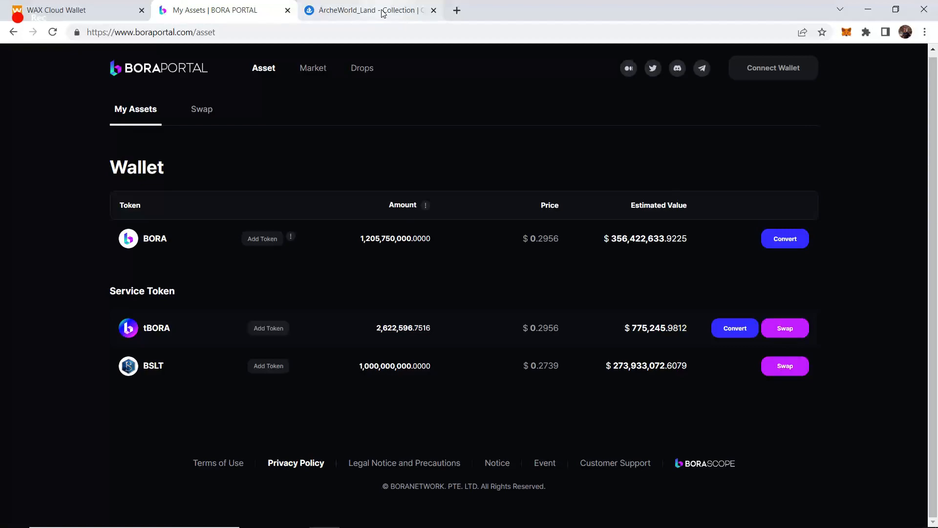
Switch to the ArcheWorld_Land collection and browse its 2,071 listings sorted cheapest first
{"action": "left_click", "coordinate": [364, 10]}
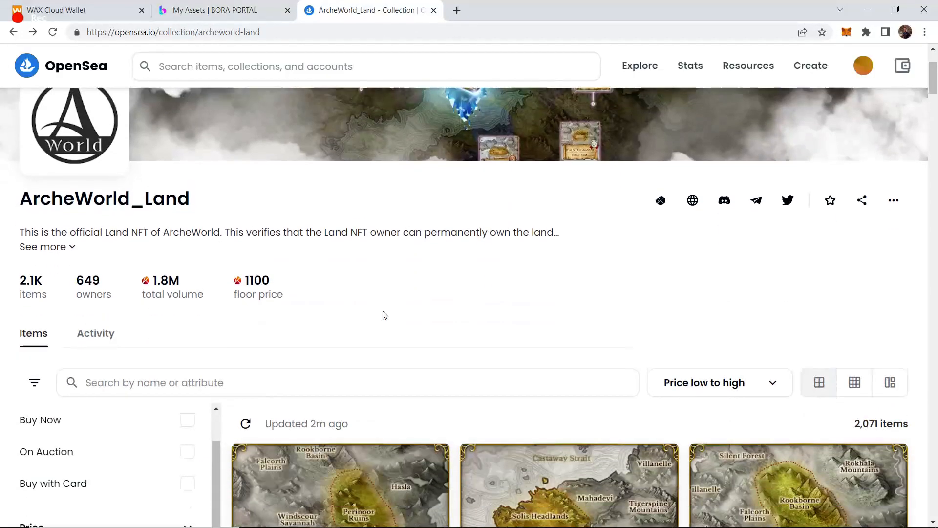
{"action": "scroll", "scroll_direction": "down", "scroll_amount": 3}
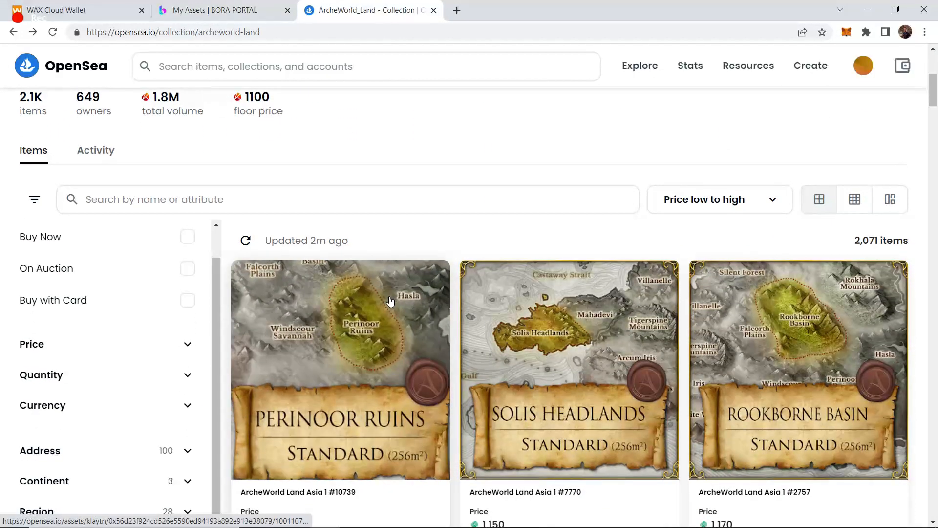
{"action": "scroll", "scroll_direction": "down", "scroll_amount": 3}
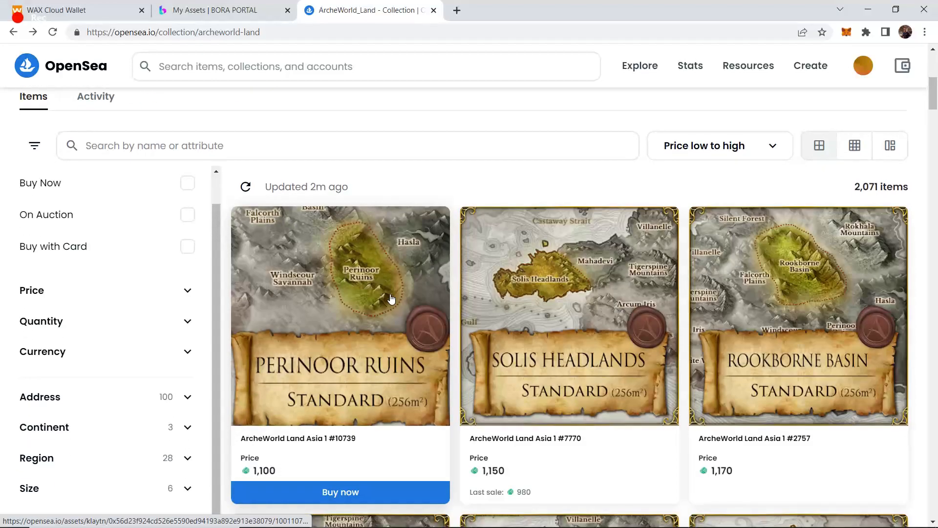
{"action": "scroll", "scroll_direction": "down", "scroll_amount": 3}
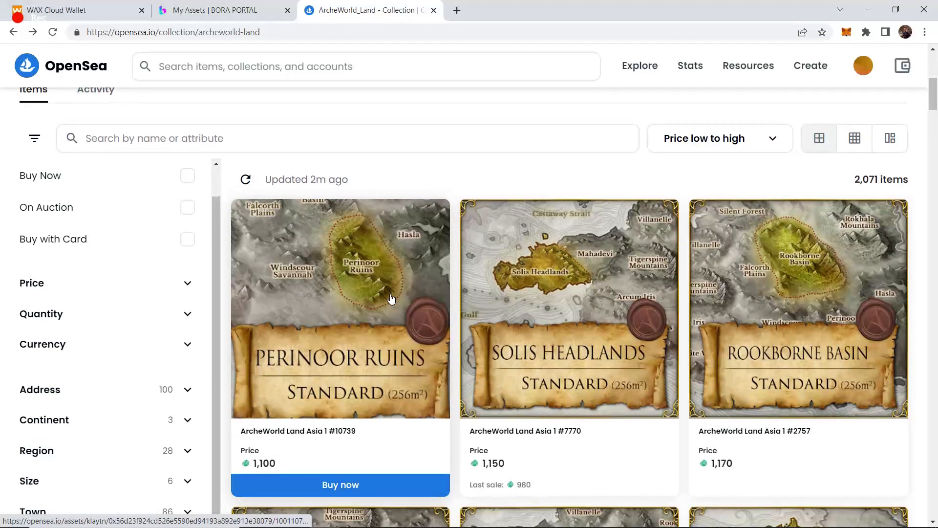
{"action": "scroll", "scroll_direction": "down", "scroll_amount": 3}
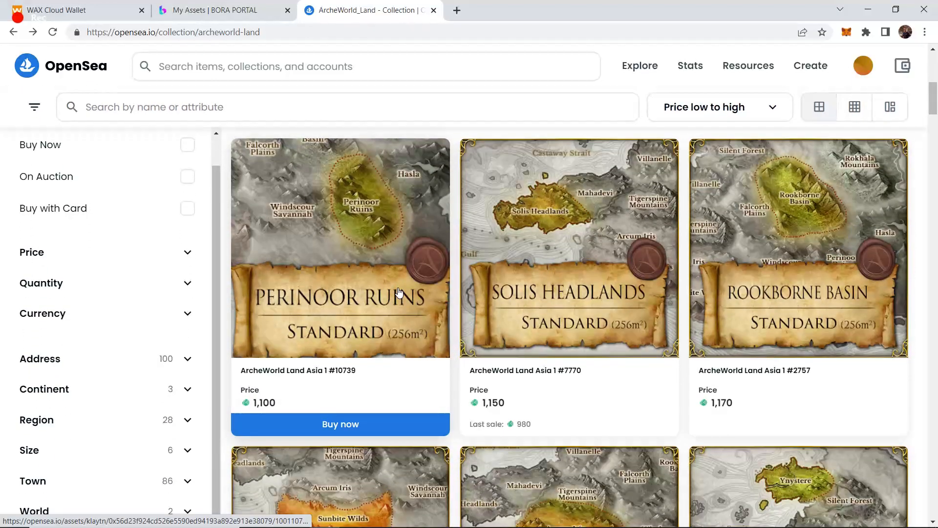
{"action": "mouse_move", "coordinate": [569, 245]}
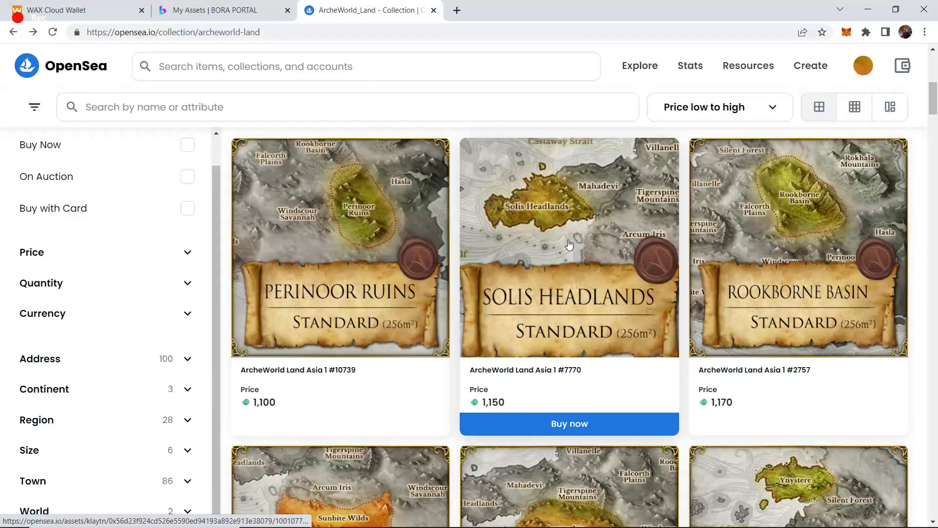
{"action": "mouse_move", "coordinate": [567, 247]}
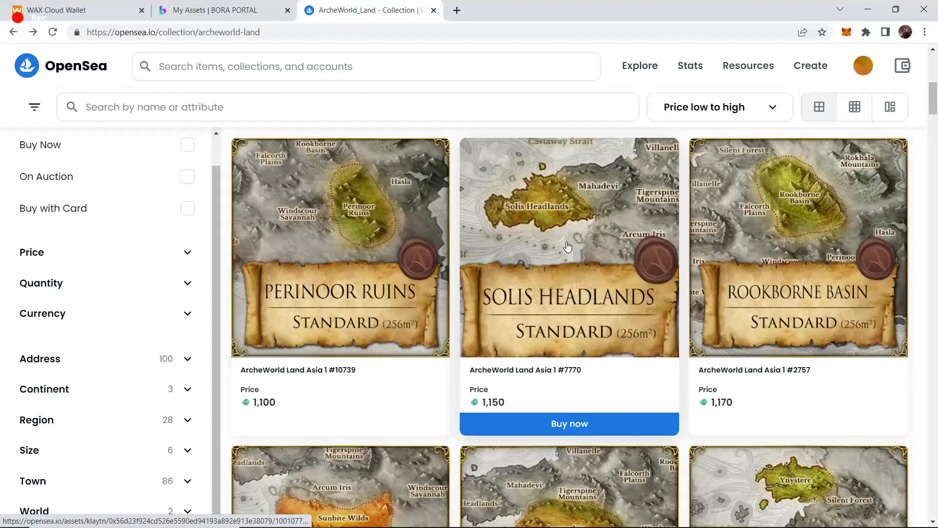
{"action": "mouse_move", "coordinate": [553, 240]}
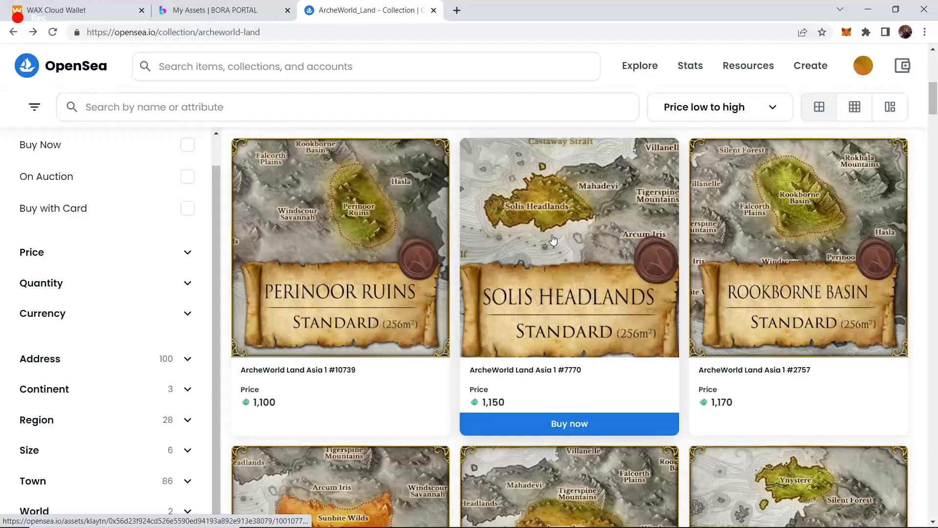
{"action": "mouse_move", "coordinate": [549, 241]}
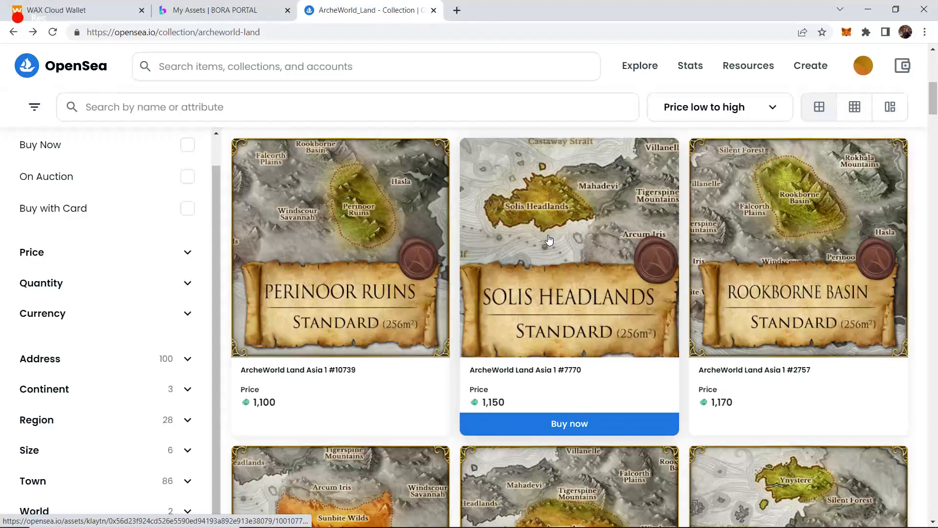
Scroll back around the top listings near the 1,100 Perinoor Ruins #10739 land
{"action": "scroll", "scroll_direction": "down", "scroll_amount": 3}
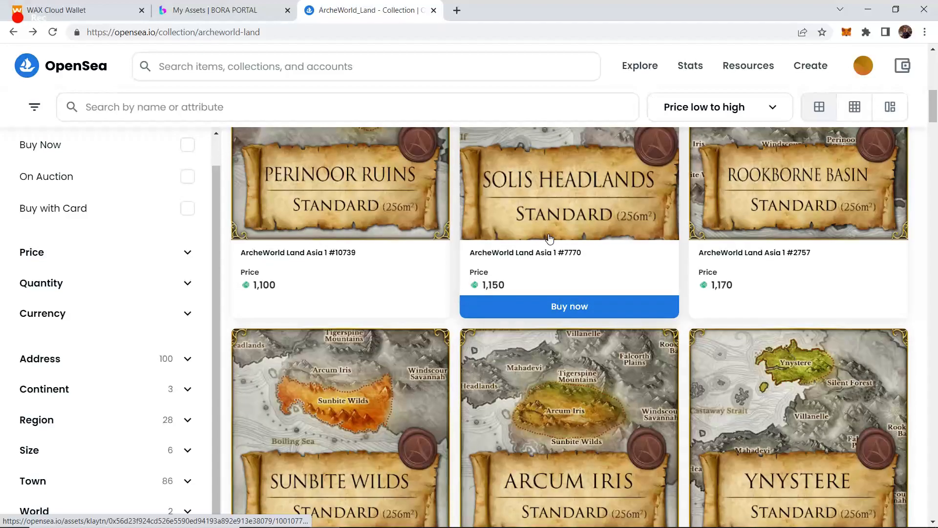
{"action": "scroll", "scroll_direction": "up", "scroll_amount": 3}
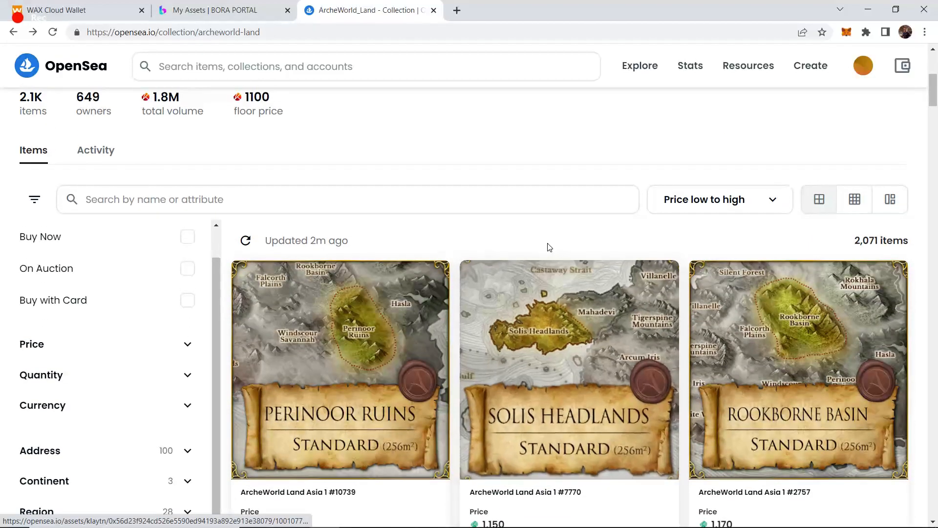
{"action": "scroll", "scroll_direction": "up", "scroll_amount": 3}
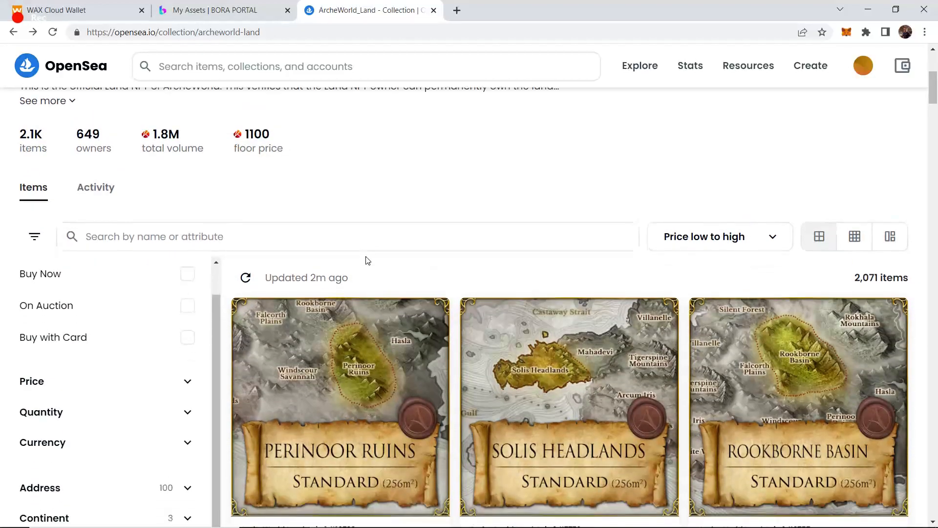
{"action": "scroll", "scroll_direction": "down", "scroll_amount": 3}
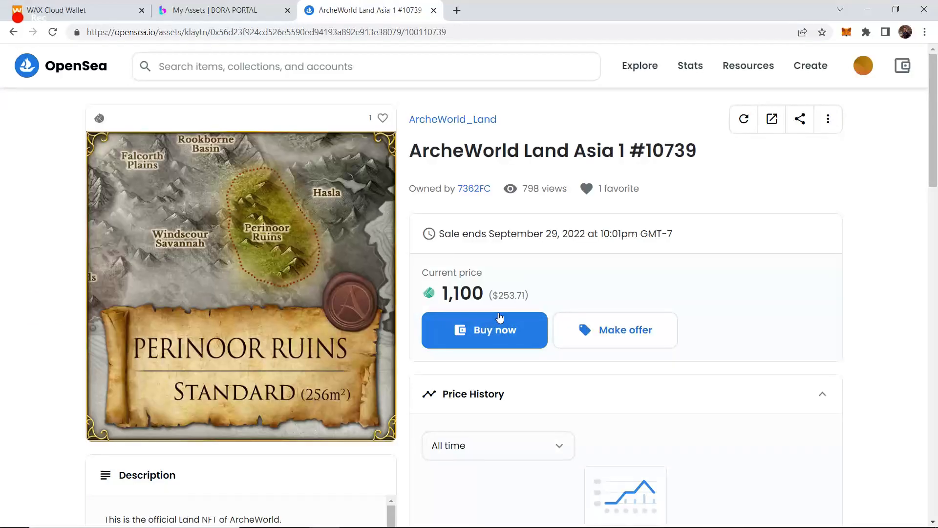
{"action": "mouse_move", "coordinate": [498, 285]}
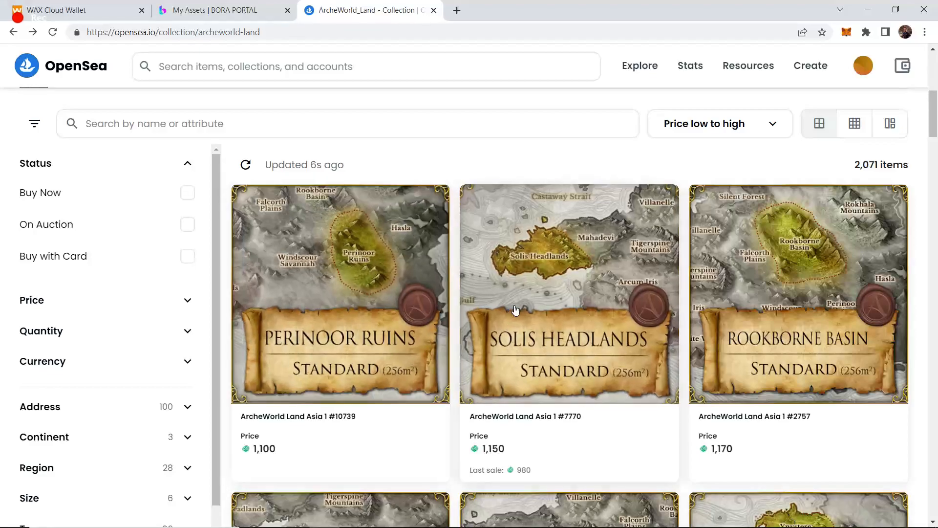
{"action": "scroll", "scroll_direction": "down", "scroll_amount": 3}
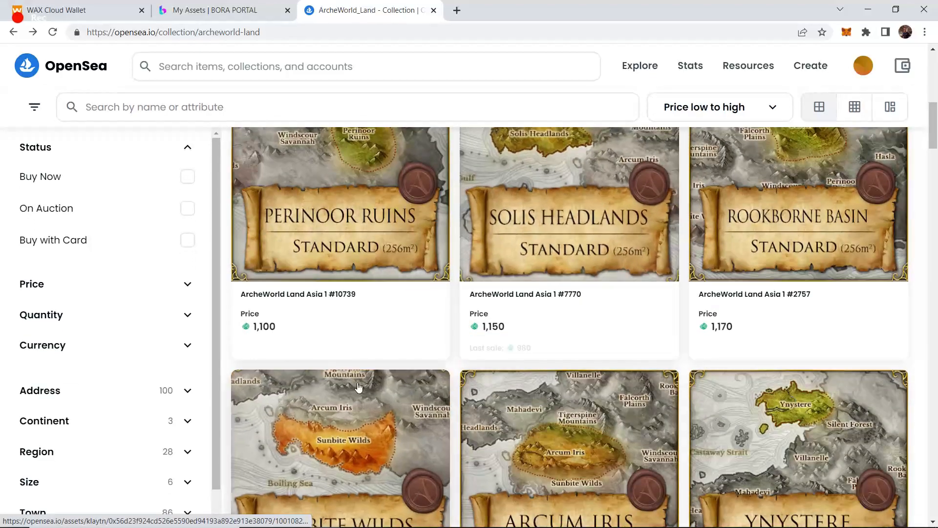
{"action": "scroll", "scroll_direction": "down", "scroll_amount": 3}
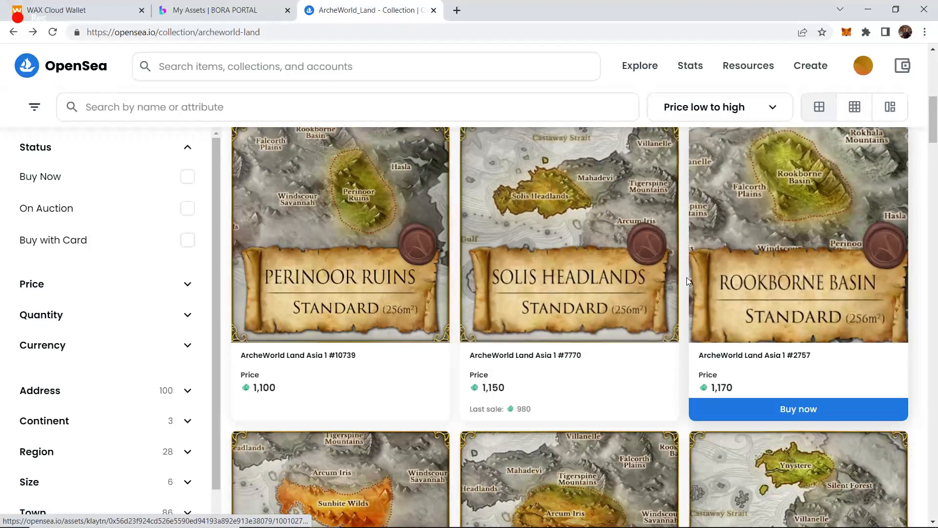
{"action": "mouse_move", "coordinate": [672, 279]}
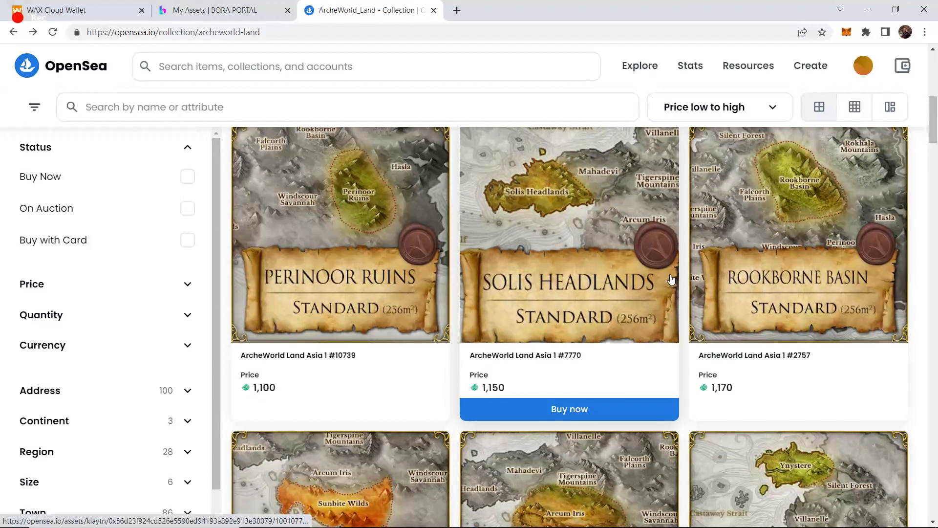
{"action": "mouse_move", "coordinate": [596, 277]}
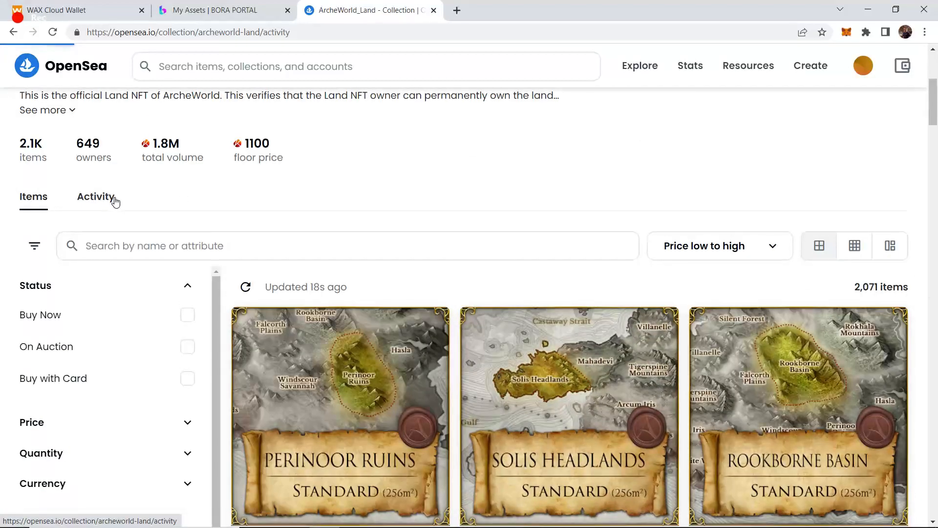
{"action": "left_click", "coordinate": [95, 196]}
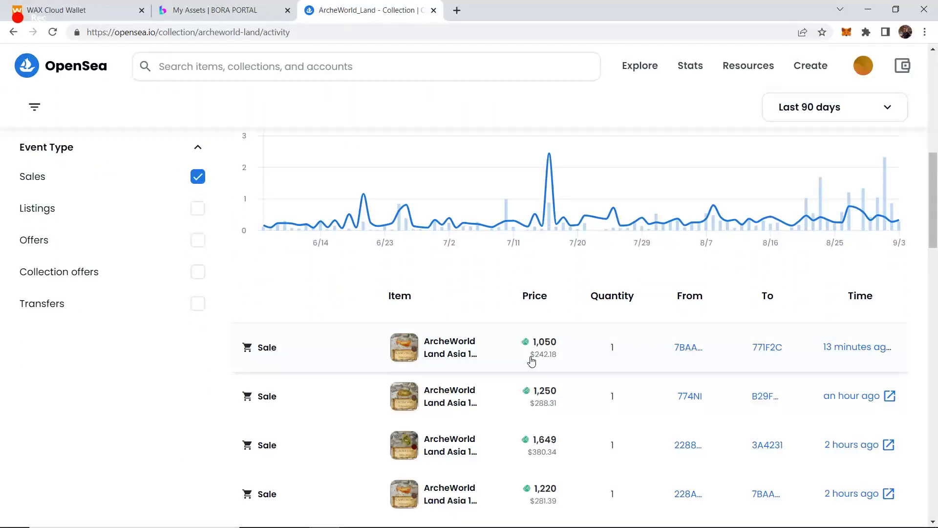
{"action": "mouse_move", "coordinate": [540, 366]}
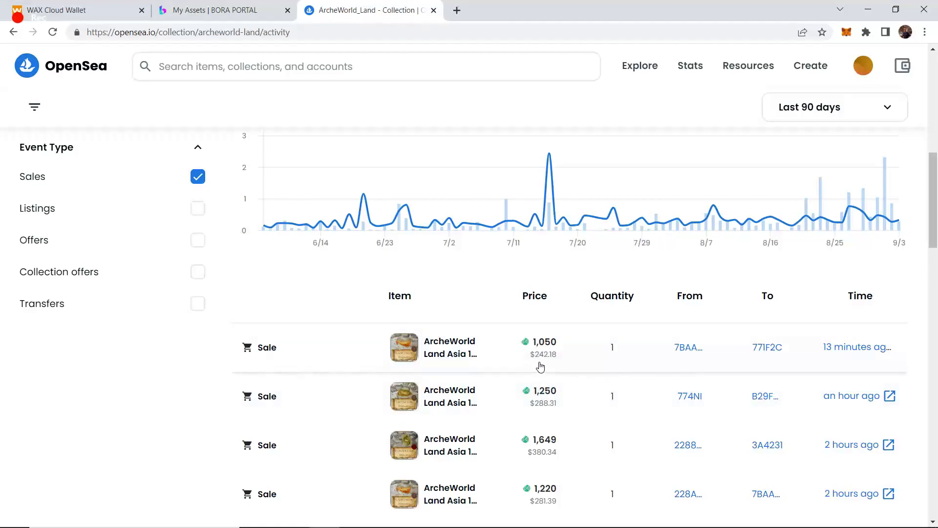
{"action": "scroll", "scroll_direction": "down", "scroll_amount": 3}
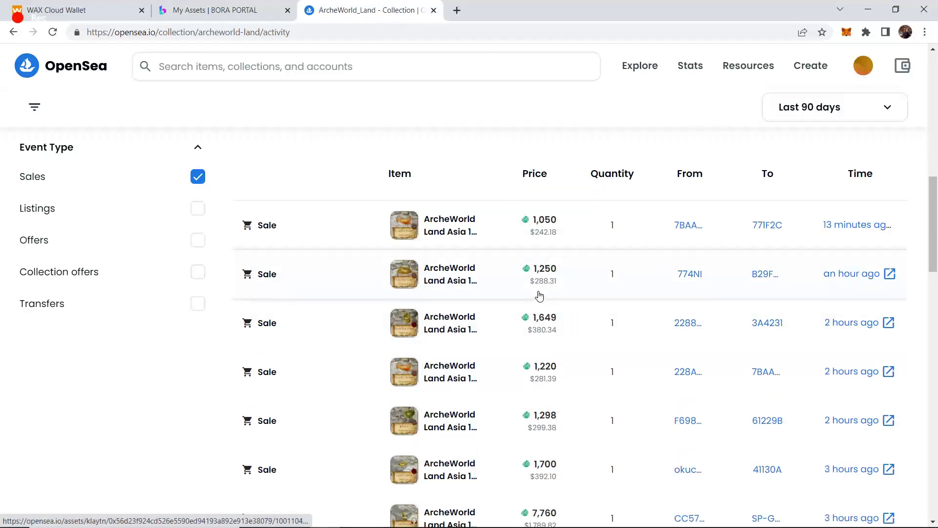
{"action": "mouse_move", "coordinate": [496, 310]}
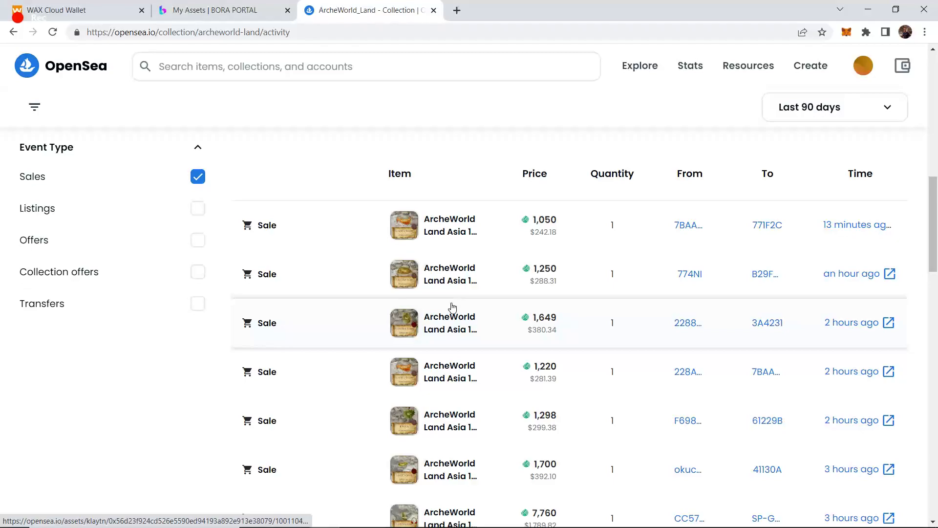
{"action": "mouse_move", "coordinate": [539, 303]}
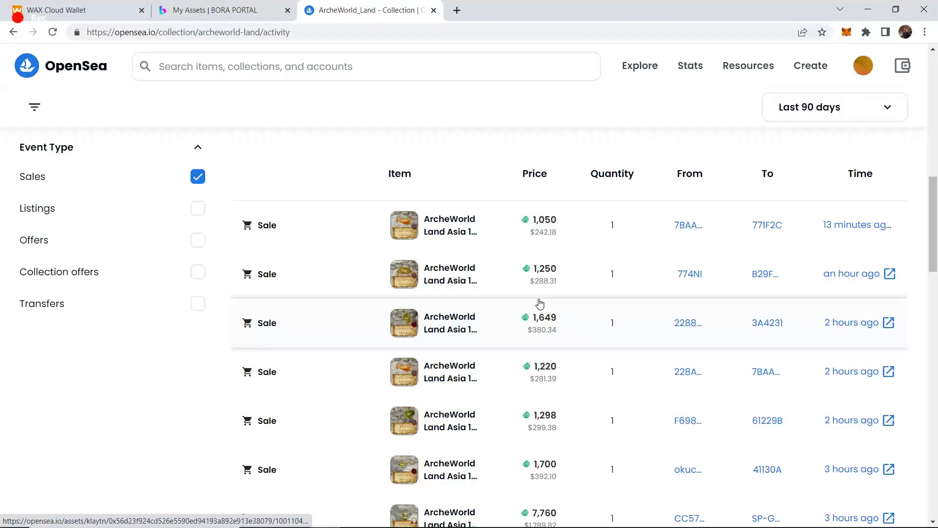
{"action": "mouse_move", "coordinate": [548, 299]}
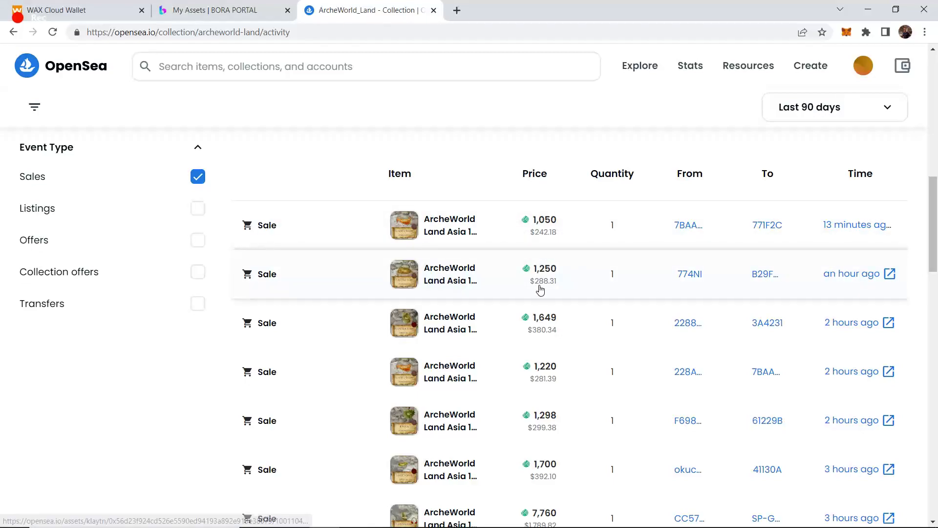
{"action": "mouse_move", "coordinate": [518, 414]}
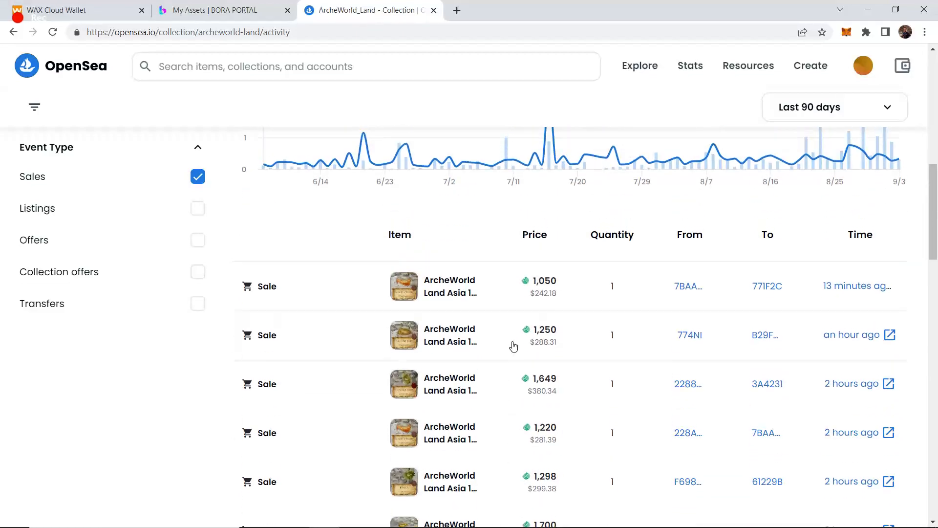
{"action": "mouse_move", "coordinate": [500, 360]}
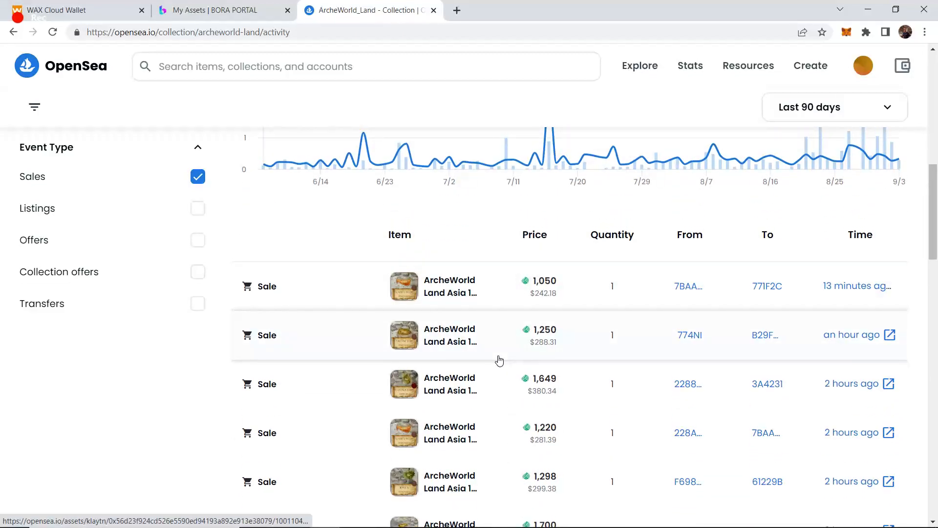
{"action": "mouse_move", "coordinate": [499, 353]}
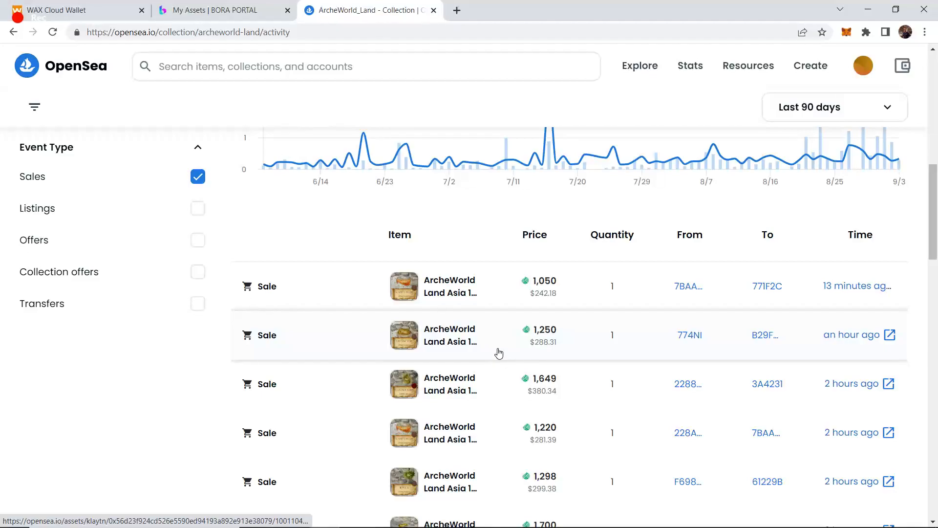
{"action": "mouse_move", "coordinate": [411, 301]}
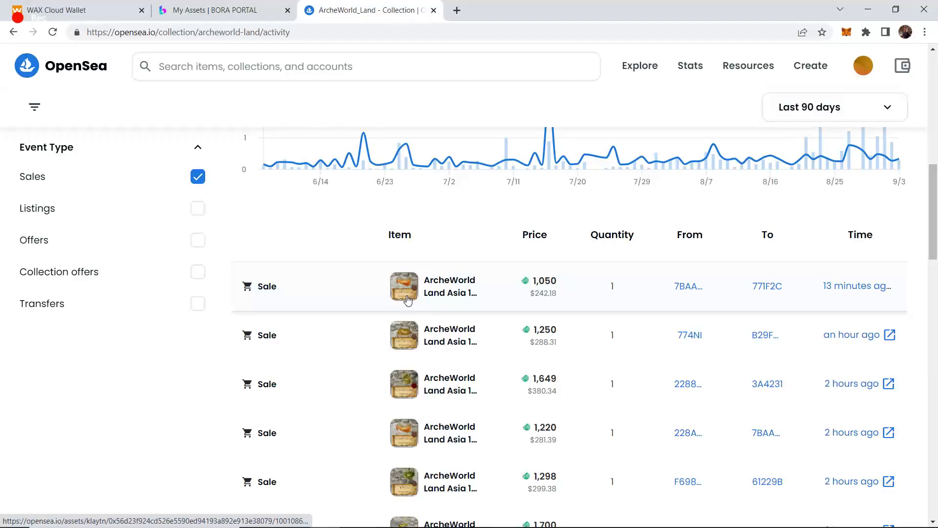
{"action": "mouse_move", "coordinate": [387, 302]}
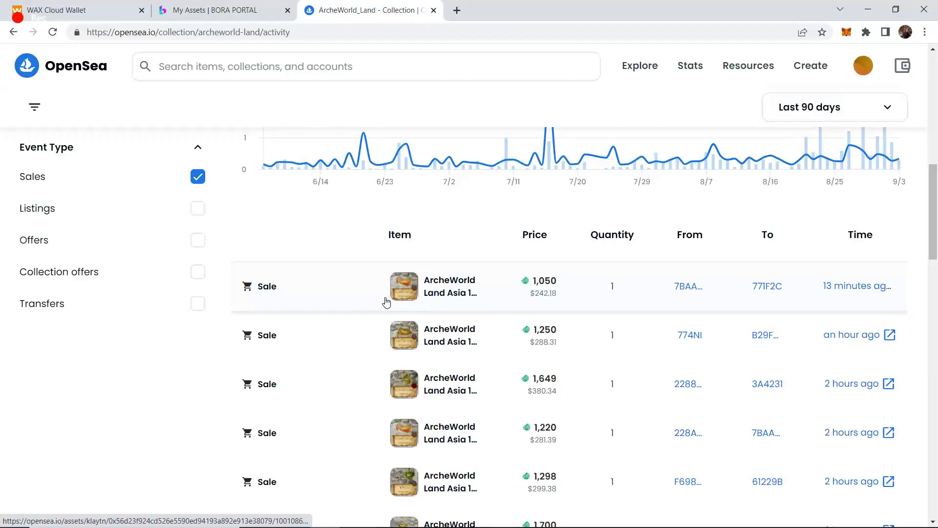
{"action": "mouse_move", "coordinate": [439, 294]}
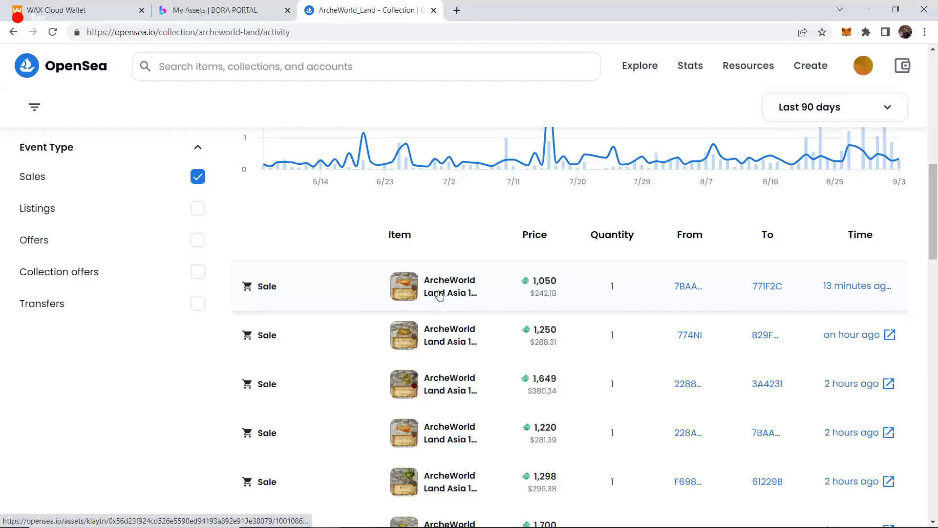
{"action": "mouse_move", "coordinate": [440, 303]}
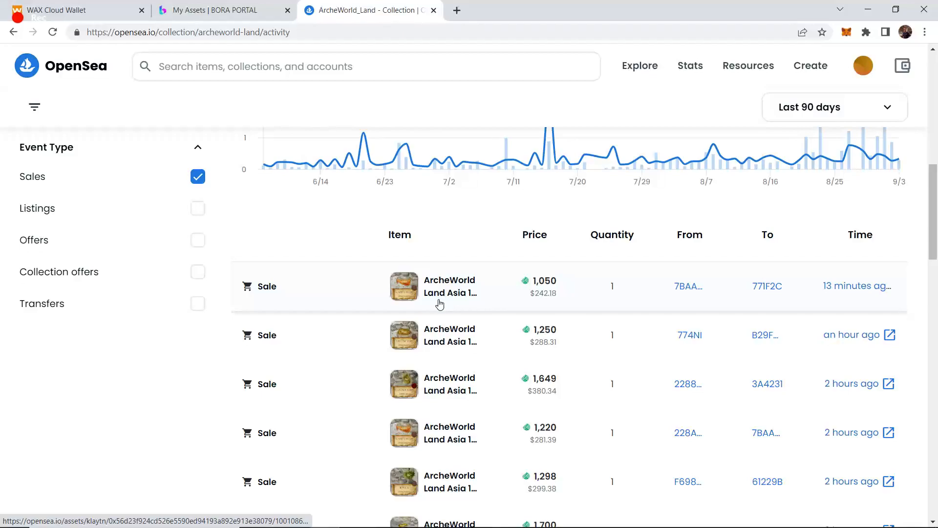
{"action": "mouse_move", "coordinate": [557, 351]}
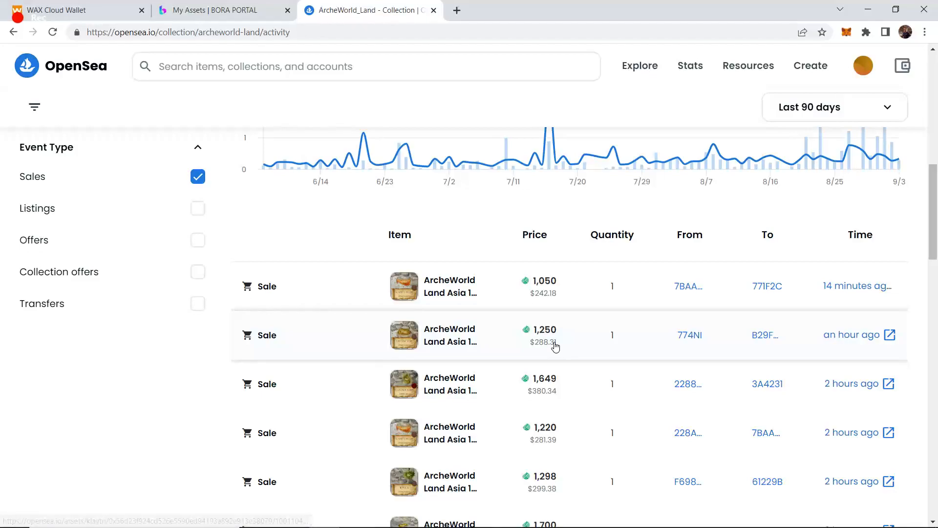
{"action": "mouse_move", "coordinate": [545, 358]}
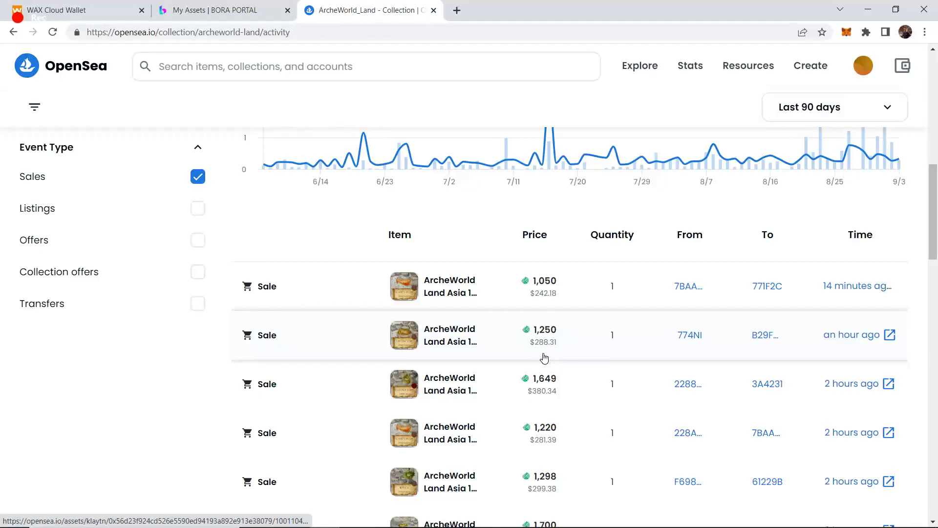
{"action": "mouse_move", "coordinate": [501, 297]}
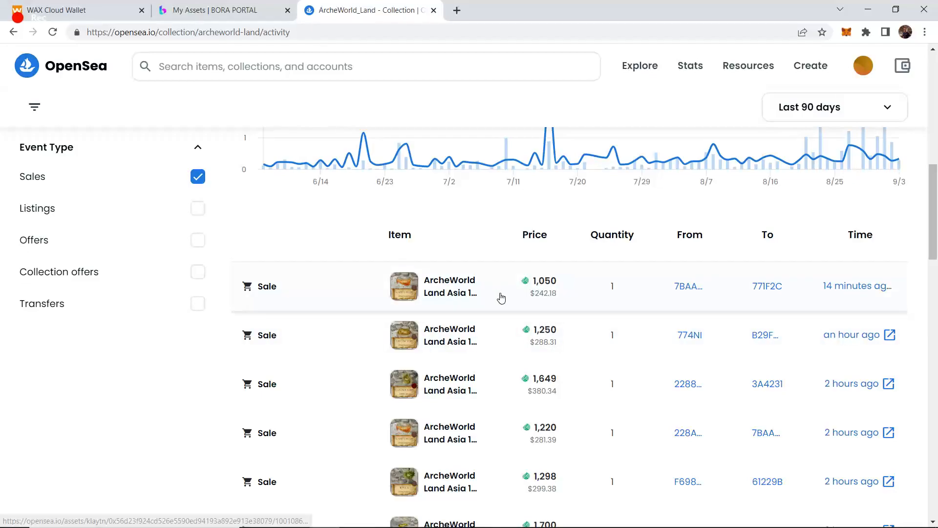
{"action": "mouse_move", "coordinate": [468, 297]}
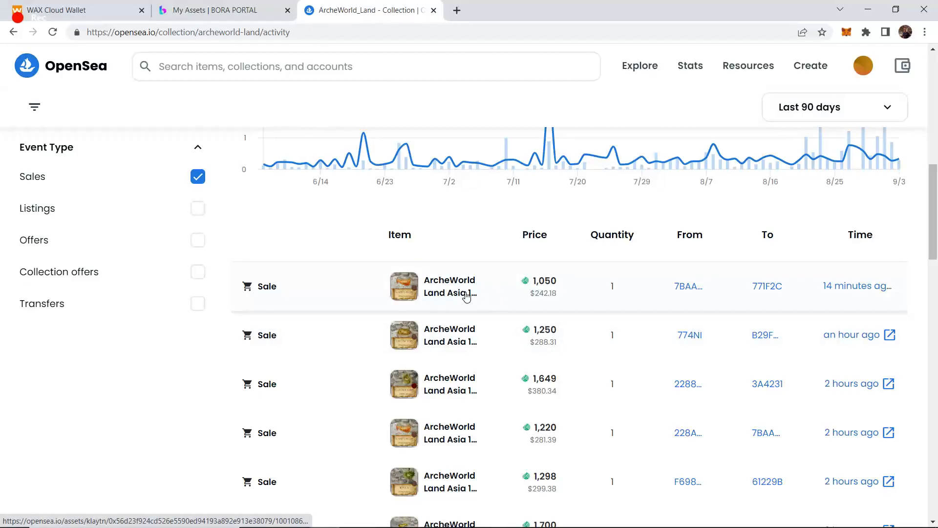
{"action": "mouse_move", "coordinate": [567, 367]}
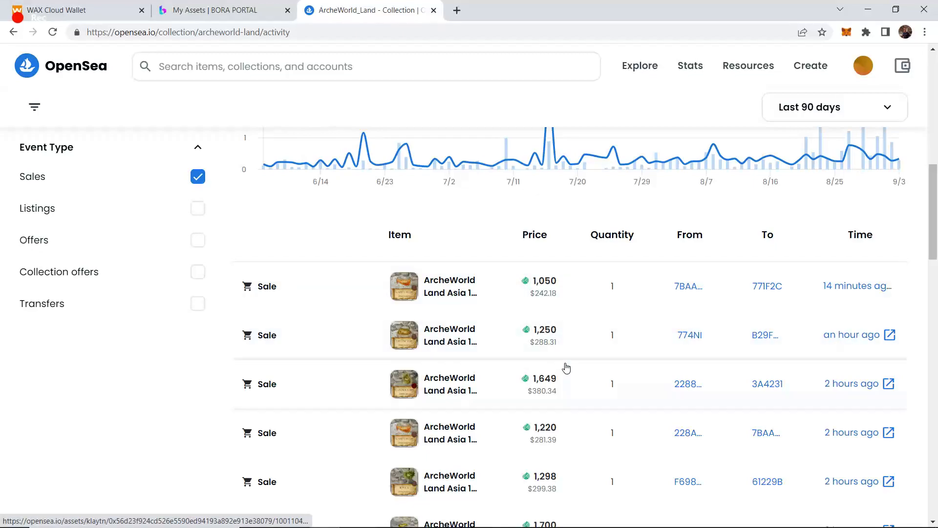
{"action": "mouse_move", "coordinate": [503, 341]}
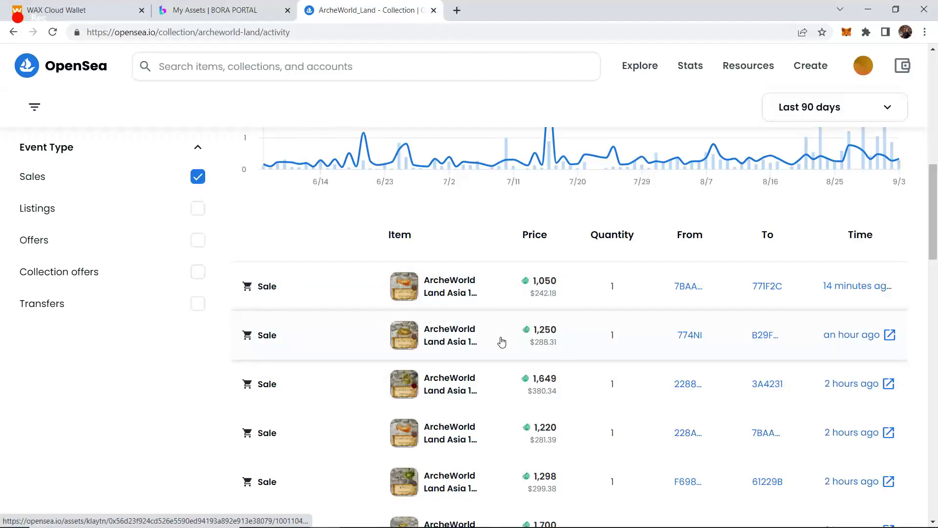
{"action": "mouse_move", "coordinate": [328, 292]}
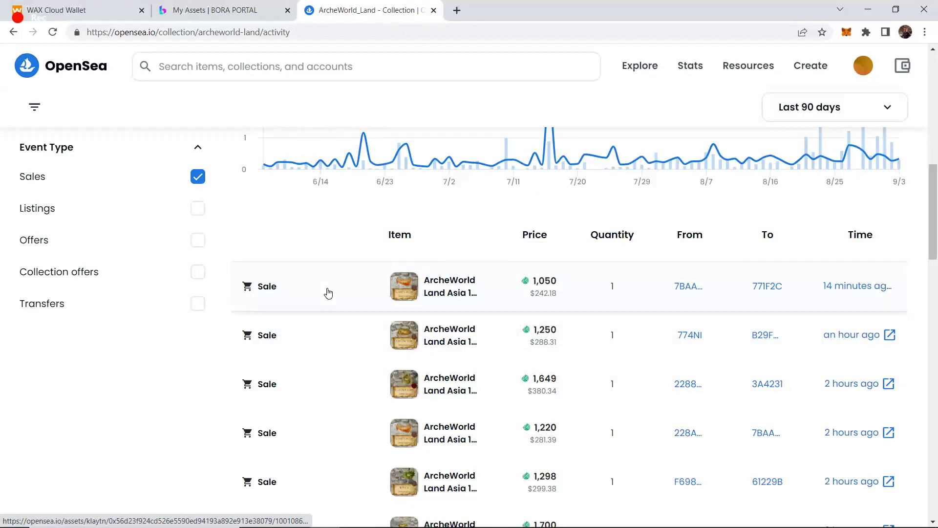
{"action": "mouse_move", "coordinate": [361, 329]}
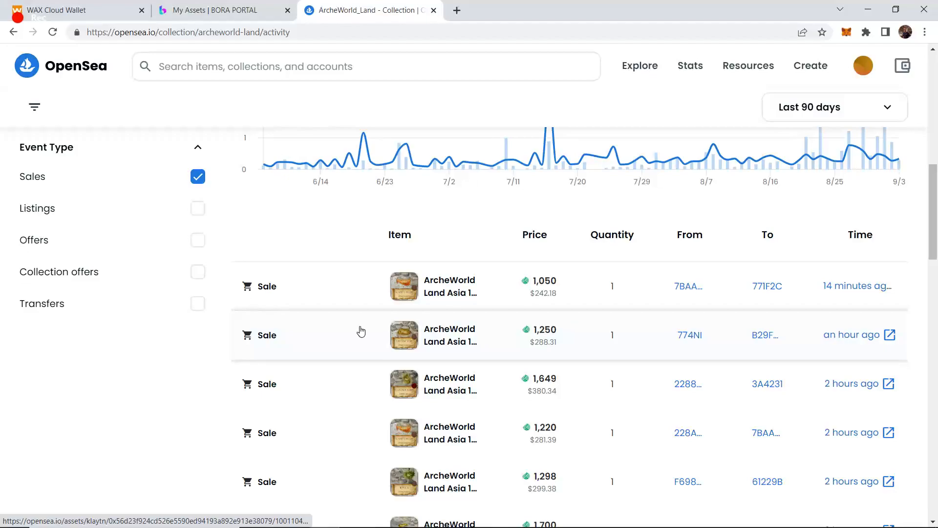
{"action": "mouse_move", "coordinate": [2, 111]}
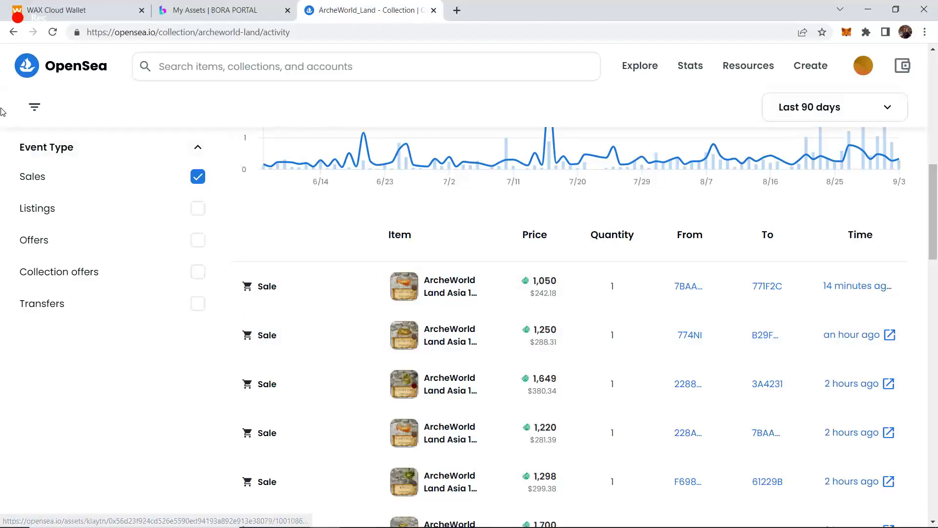
Go to the ArcheWorld_FandomCard collection from recent searches and browse its item grid
{"action": "left_click", "coordinate": [365, 65]}
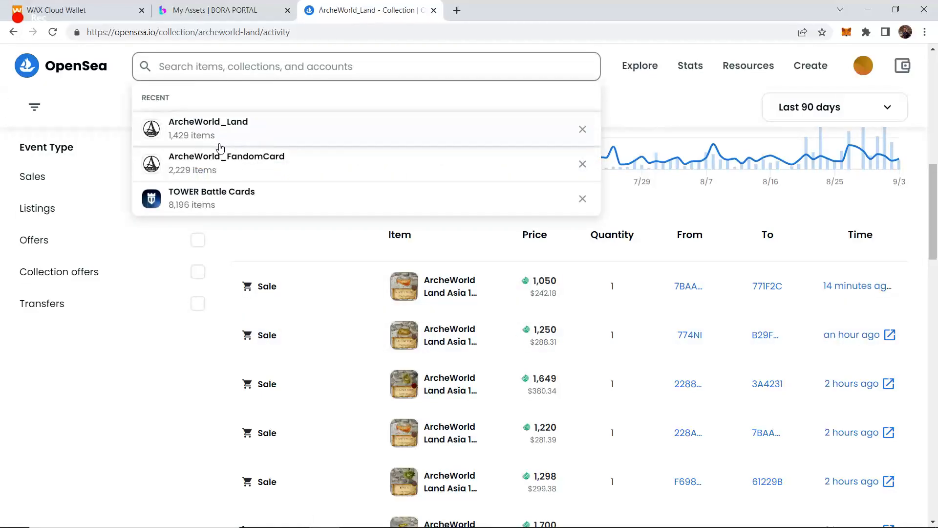
{"action": "left_click", "coordinate": [226, 163]}
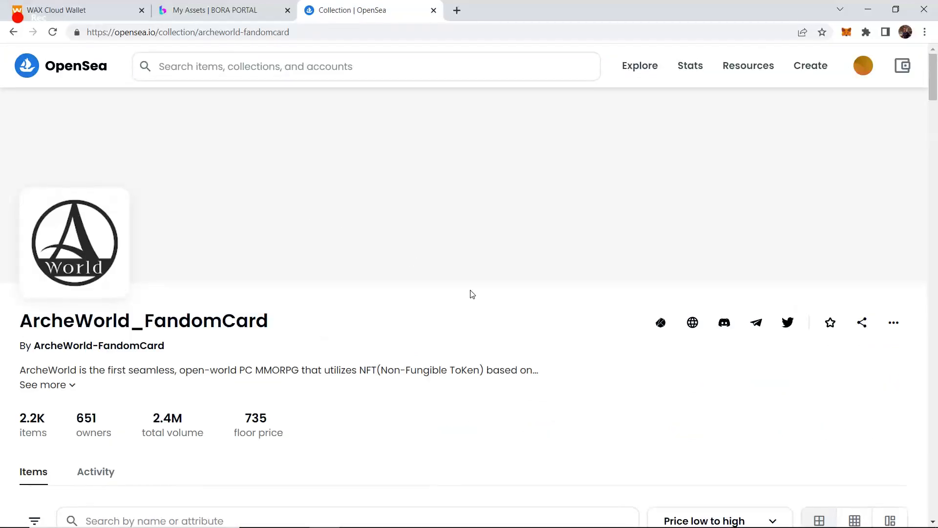
{"action": "scroll", "scroll_direction": "down", "scroll_amount": 3}
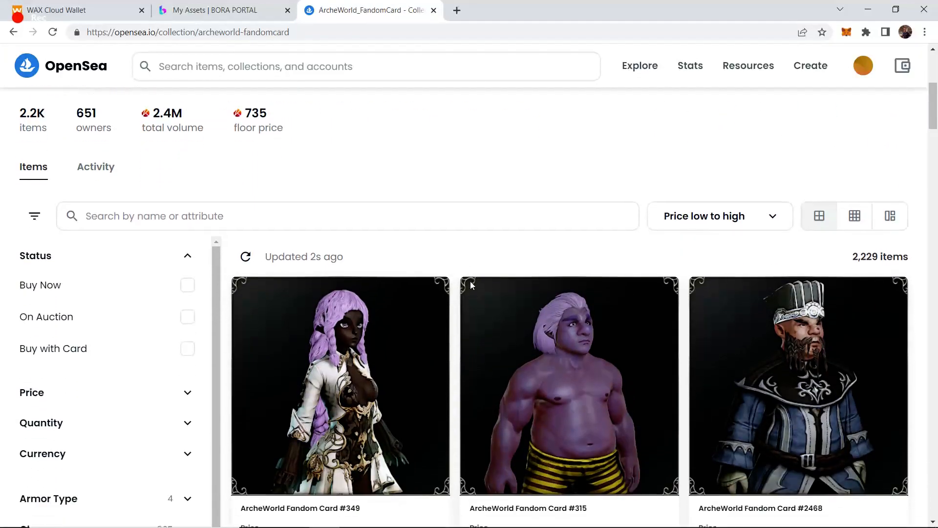
{"action": "scroll", "scroll_direction": "down", "scroll_amount": 3}
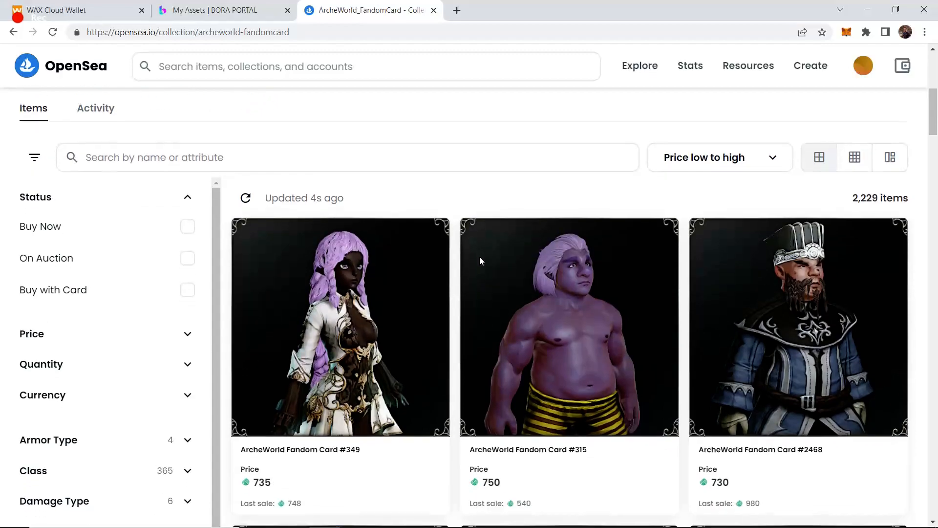
{"action": "scroll", "scroll_direction": "down", "scroll_amount": 3}
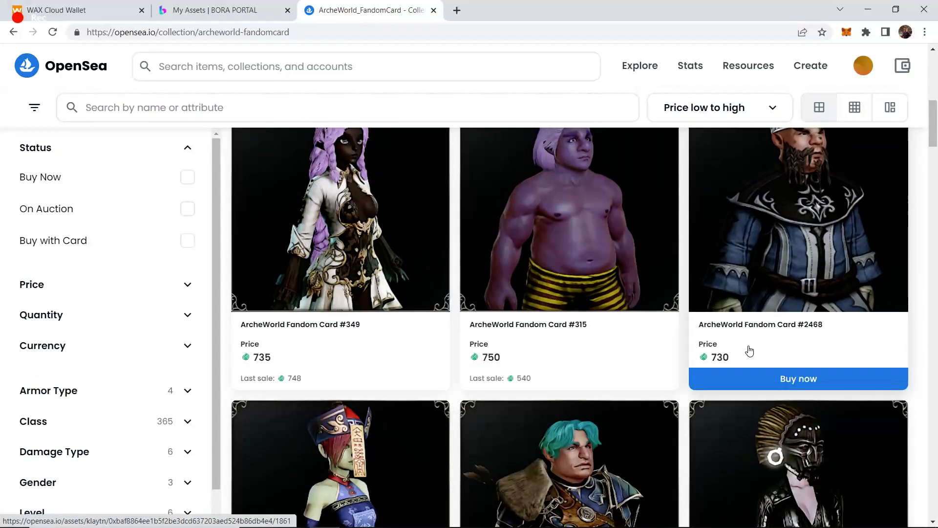
{"action": "scroll", "scroll_direction": "up", "scroll_amount": 3}
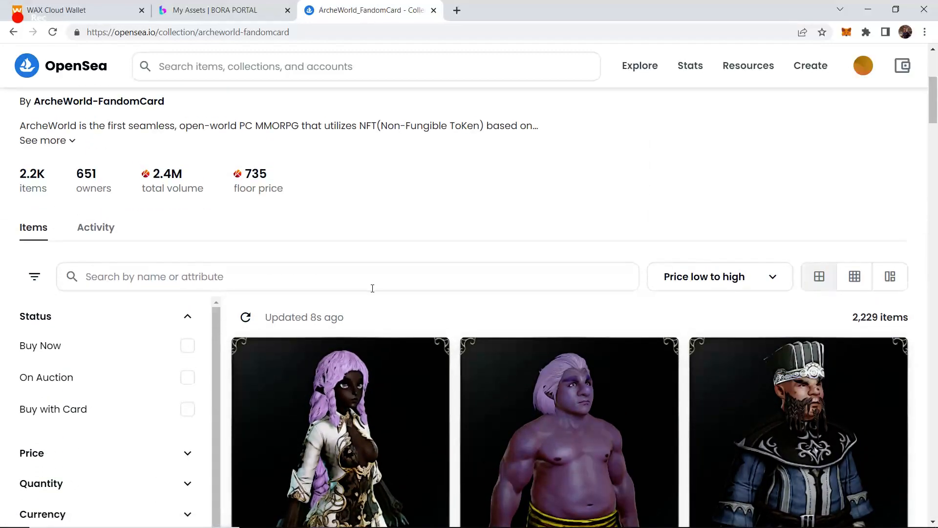
{"action": "mouse_move", "coordinate": [284, 257]}
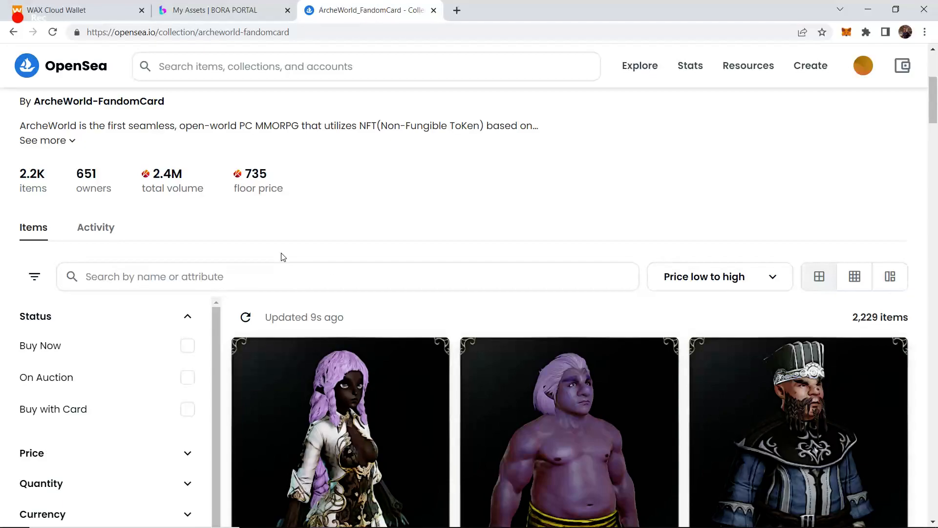
{"action": "mouse_move", "coordinate": [245, 199]}
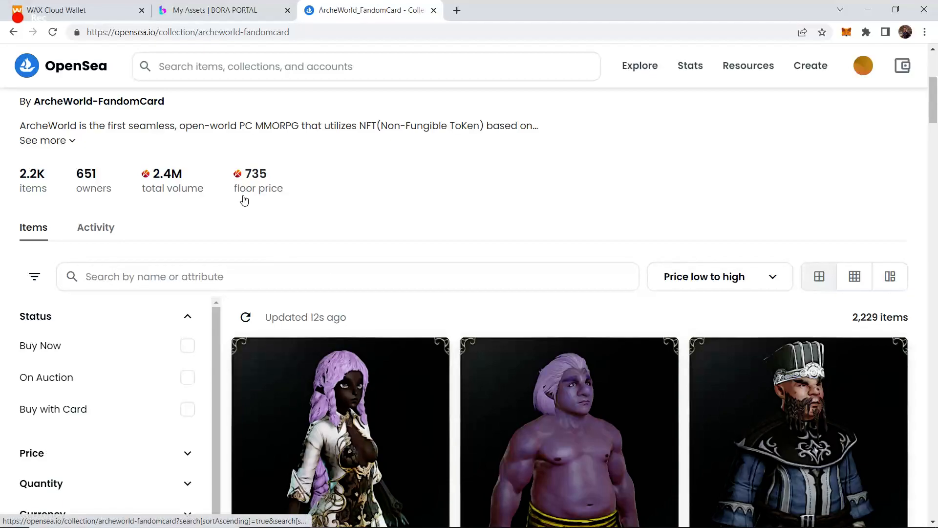
{"action": "scroll", "scroll_direction": "down", "scroll_amount": 3}
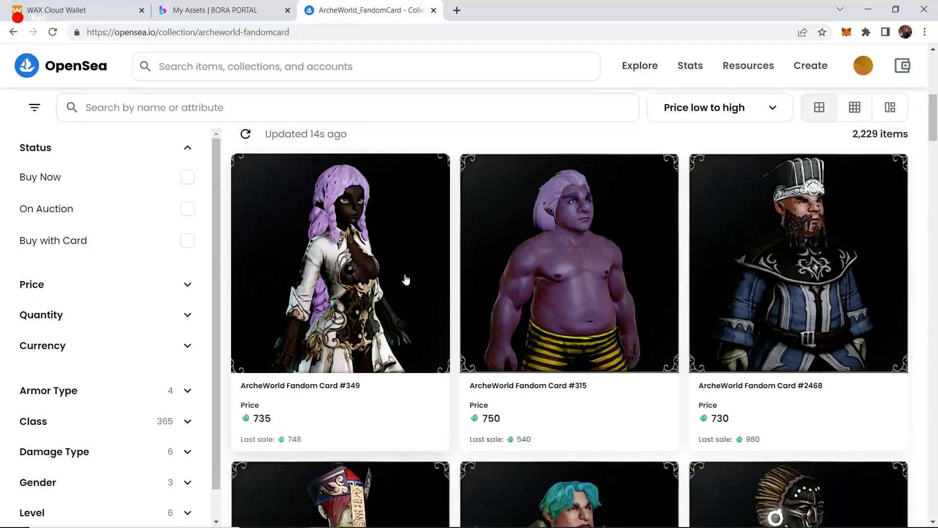
Open the ArcheWorld Fandom Card #349 listing, priced 735 with sale ending October 2, 2022
{"action": "left_click", "coordinate": [339, 263]}
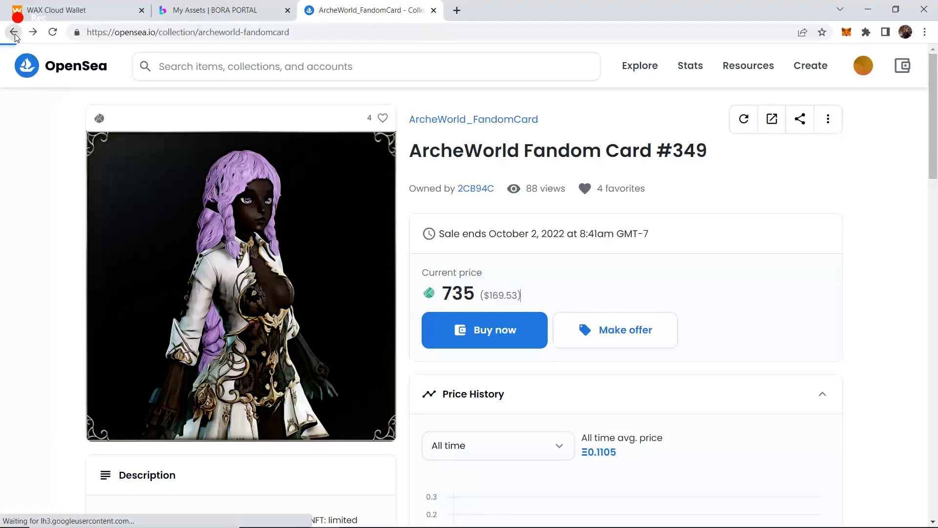
Go back to the ArcheWorld_FandomCard collection header showing 2.2K items and 735 floor
{"action": "left_click", "coordinate": [12, 31]}
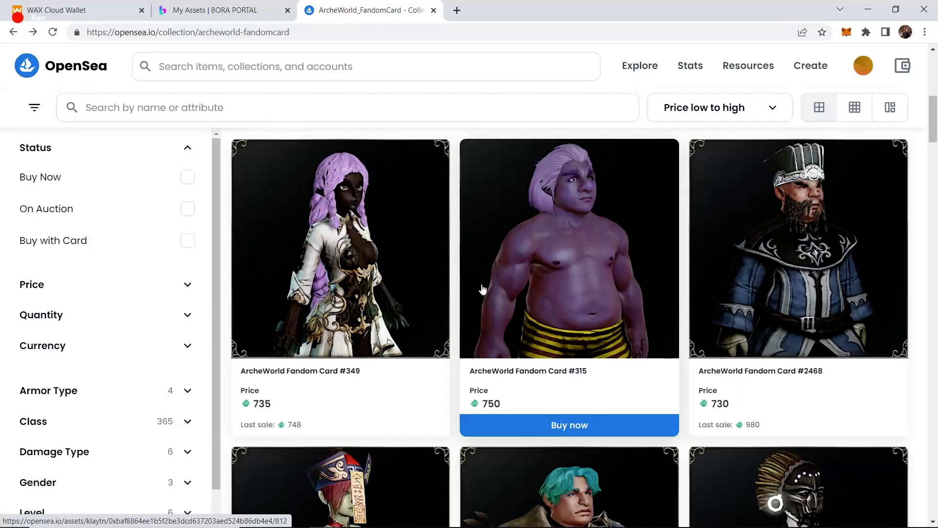
{"action": "mouse_move", "coordinate": [481, 282]}
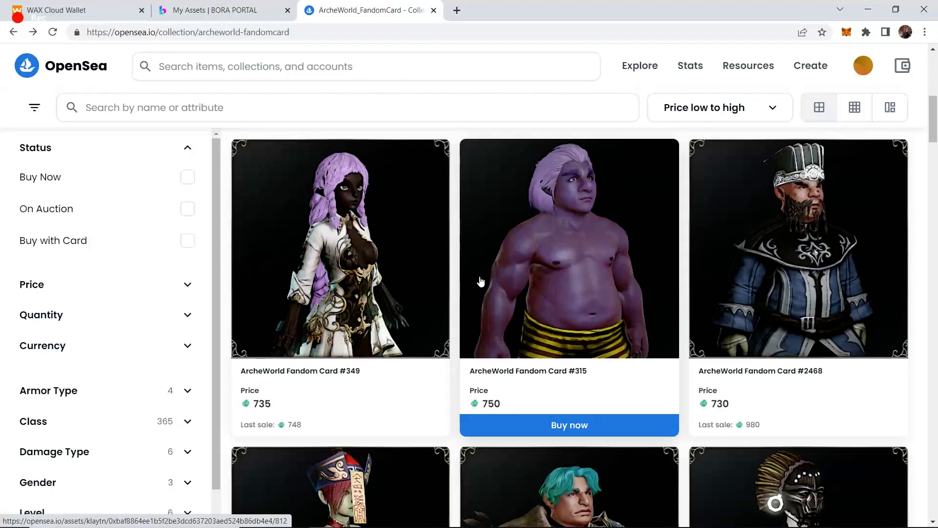
{"action": "scroll", "scroll_direction": "up", "scroll_amount": 3}
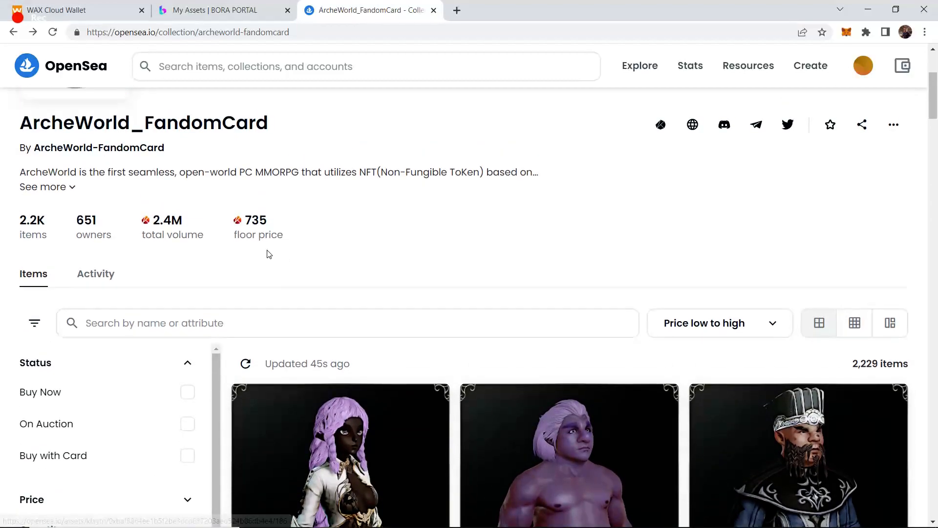
Show the Fandom Card collection's Activity sales for the last 90 days and read the recent sales
{"action": "left_click", "coordinate": [95, 273]}
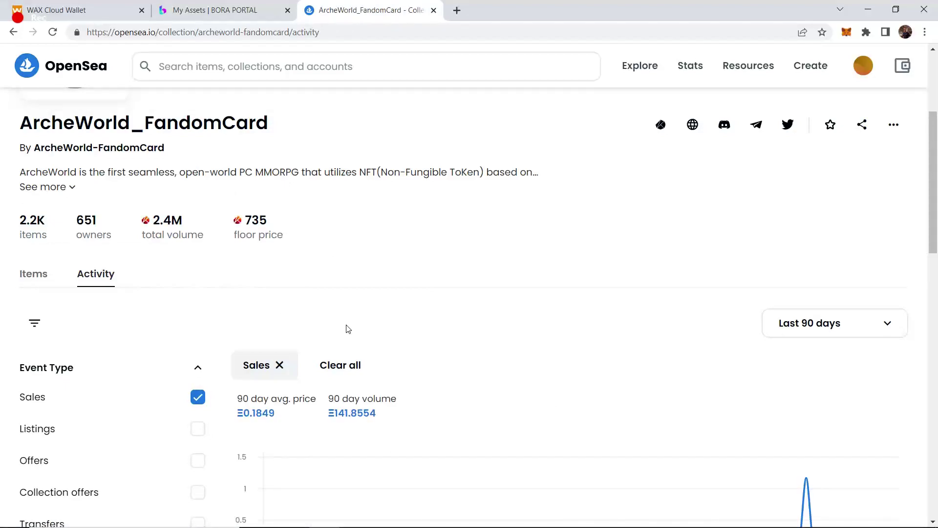
{"action": "scroll", "scroll_direction": "down", "scroll_amount": 3}
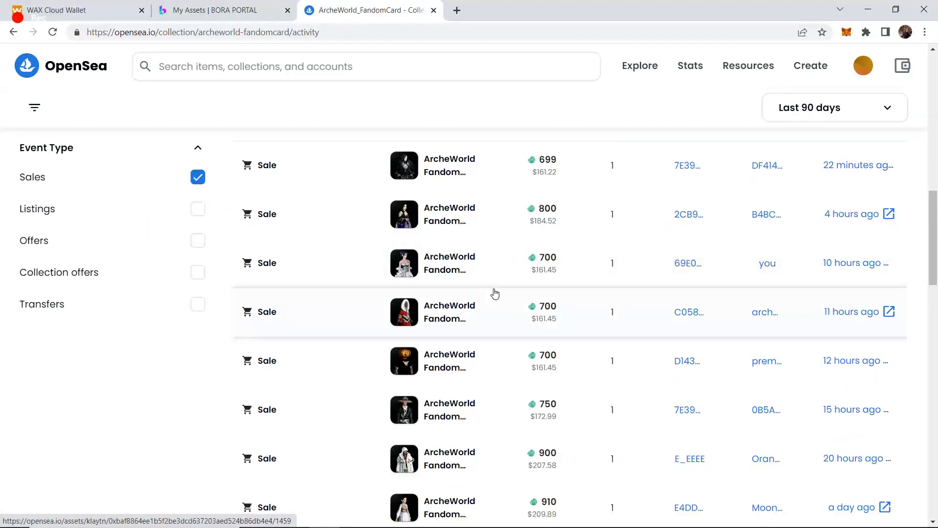
{"action": "scroll", "scroll_direction": "down", "scroll_amount": 3}
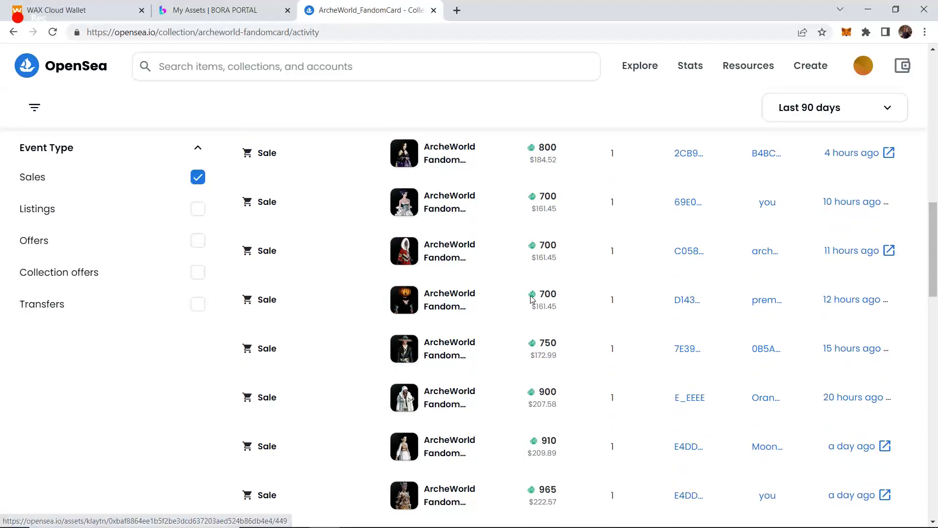
{"action": "scroll", "scroll_direction": "down", "scroll_amount": 3}
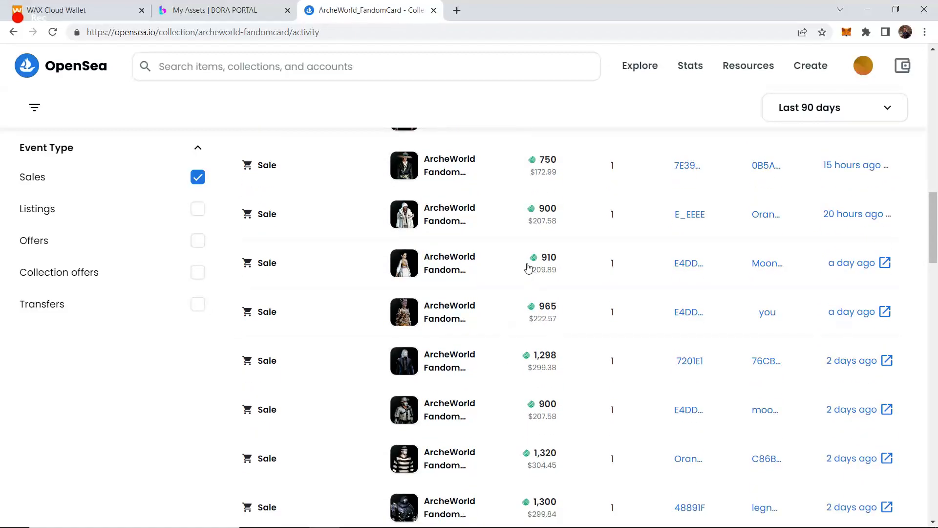
{"action": "scroll", "scroll_direction": "up", "scroll_amount": 3}
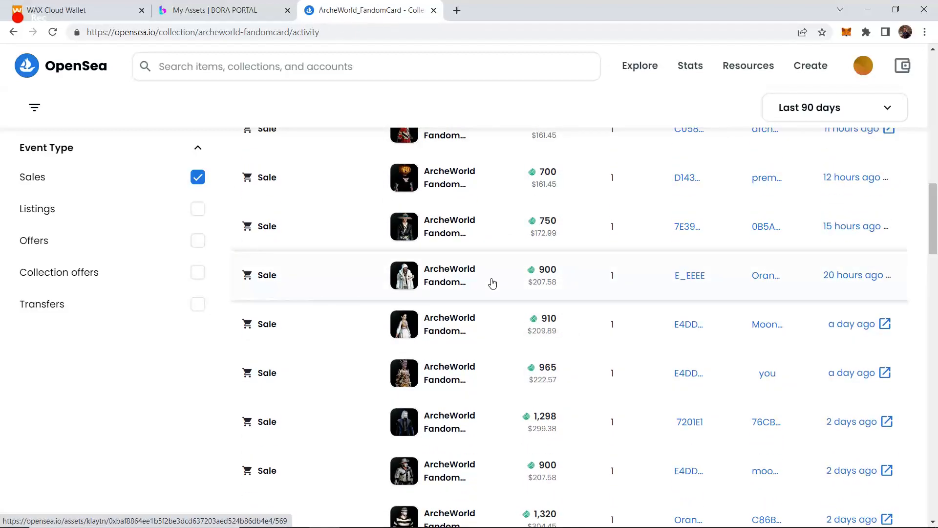
{"action": "scroll", "scroll_direction": "down", "scroll_amount": 3}
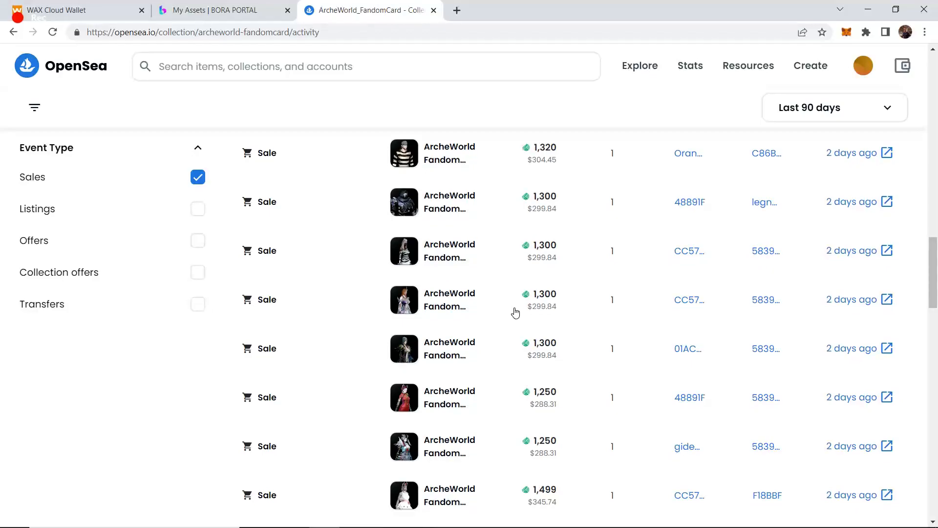
Continue through the sales list, latest sale 699 with 0.1849 average price
{"action": "scroll", "scroll_direction": "down", "scroll_amount": 3}
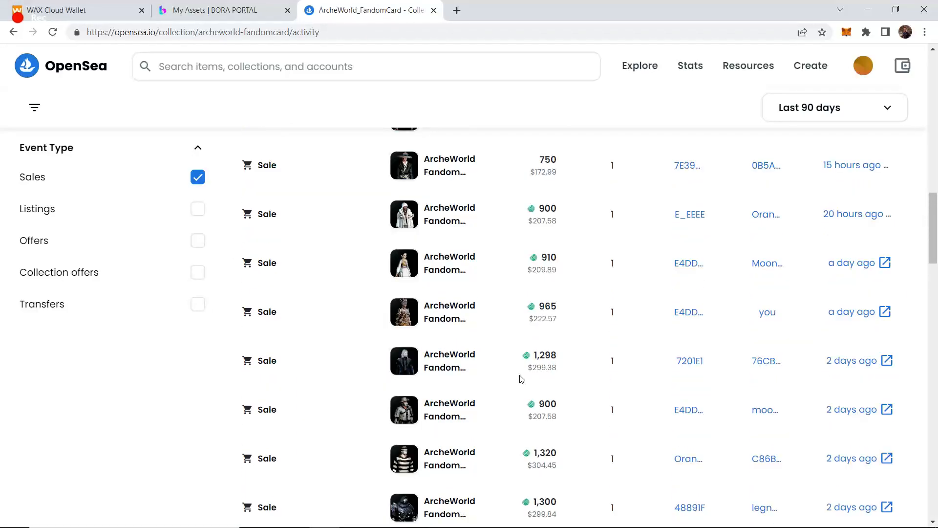
{"action": "scroll", "scroll_direction": "down", "scroll_amount": 3}
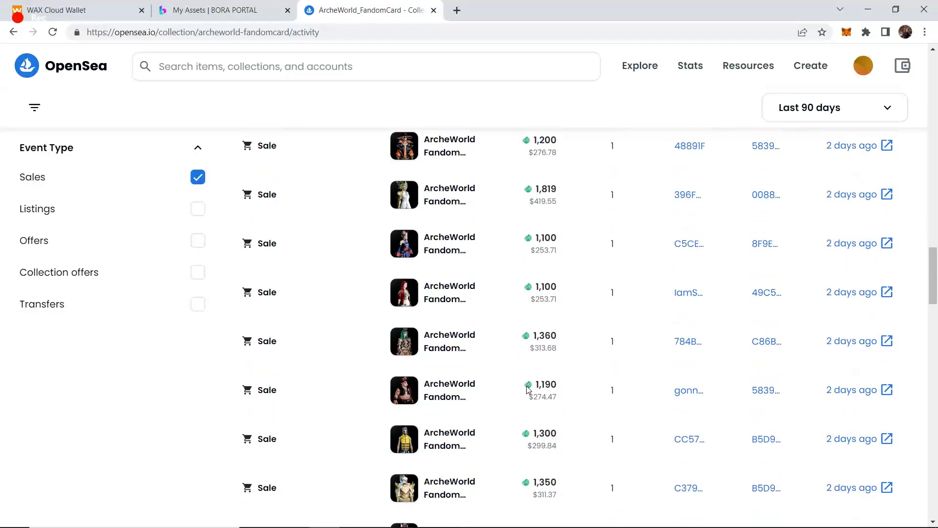
{"action": "scroll", "scroll_direction": "up", "scroll_amount": 3}
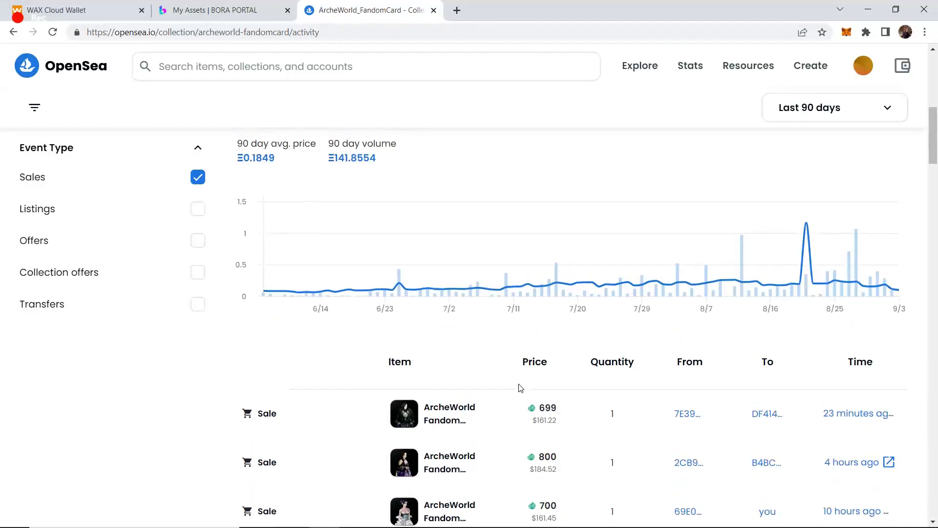
{"action": "scroll", "scroll_direction": "down", "scroll_amount": 3}
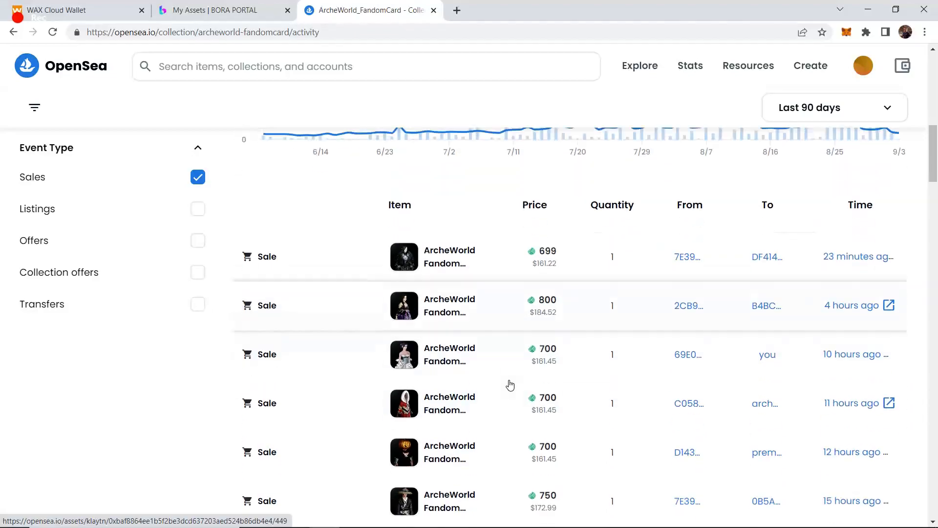
{"action": "scroll", "scroll_direction": "down", "scroll_amount": 3}
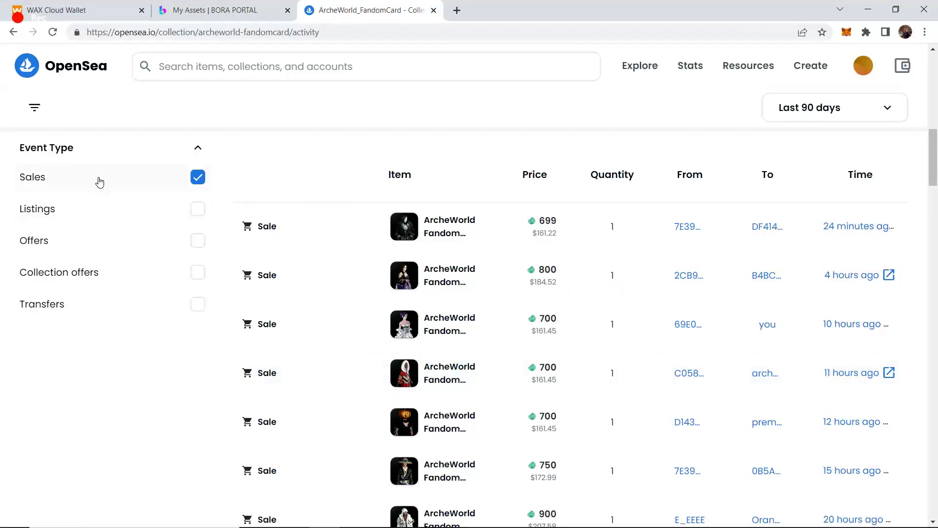
Reopen the ArcheWorld_Land collection, view the Perinoor Ruins listing, then return to the collection
{"action": "left_click", "coordinate": [366, 65]}
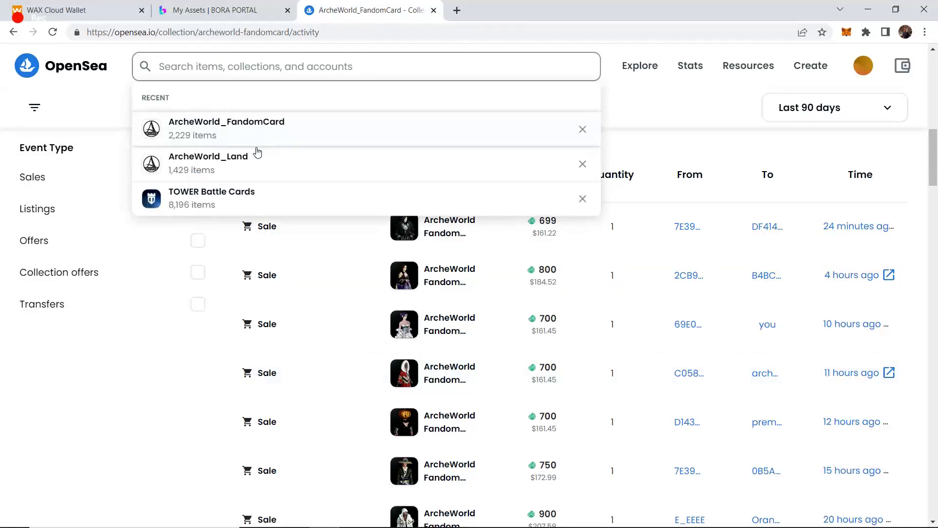
{"action": "left_click", "coordinate": [207, 162]}
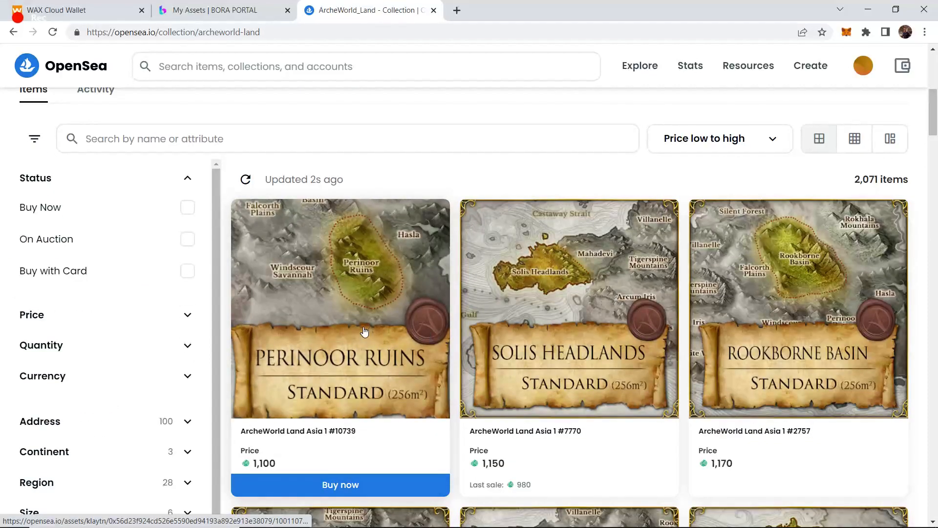
{"action": "left_click", "coordinate": [340, 307]}
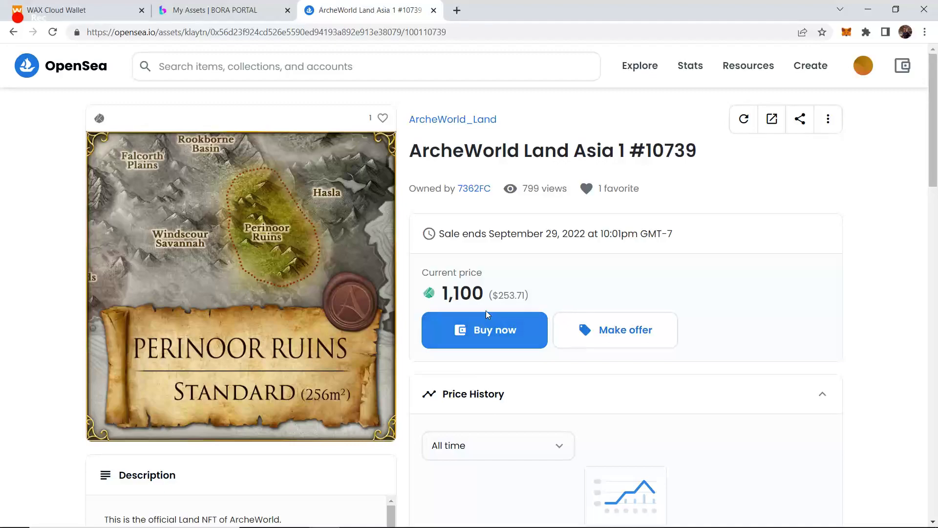
{"action": "mouse_move", "coordinate": [551, 295]}
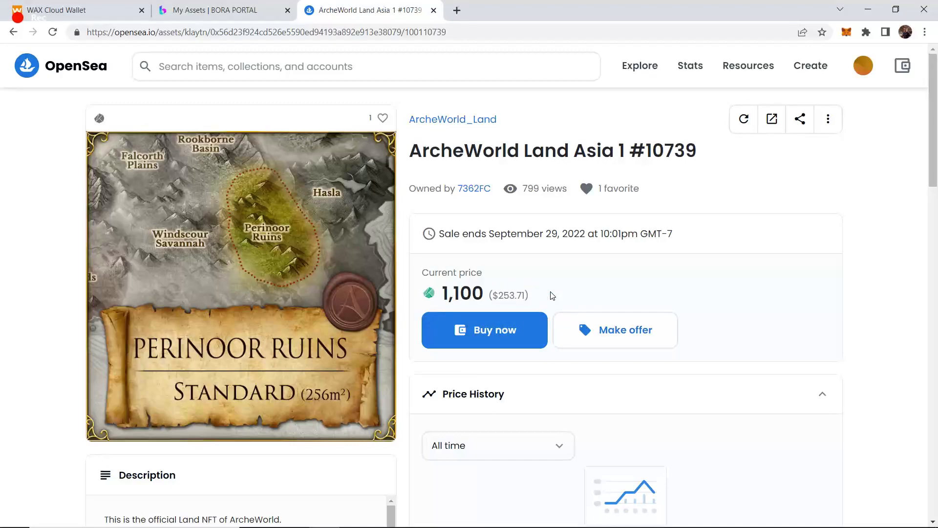
{"action": "mouse_move", "coordinate": [549, 297]}
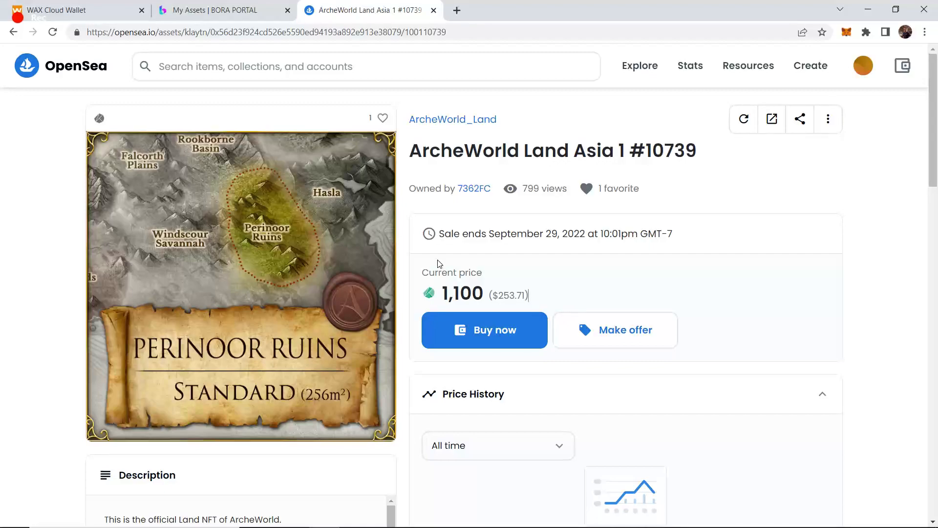
{"action": "mouse_move", "coordinate": [28, 55]}
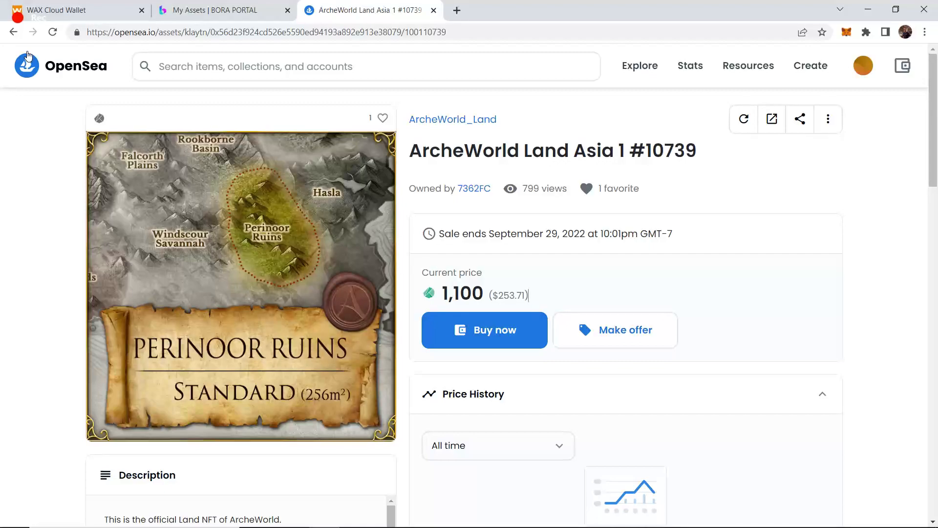
{"action": "left_click", "coordinate": [453, 119]}
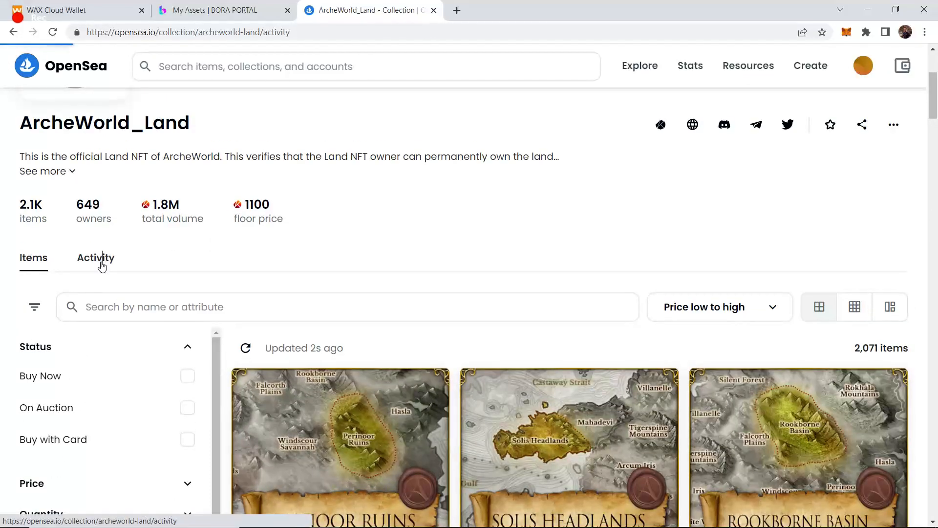
View the land collection's sales activity and reach the ArcheWorld Land Asia 1 #3091 Sanddeep Medium entry
{"action": "left_click", "coordinate": [94, 257]}
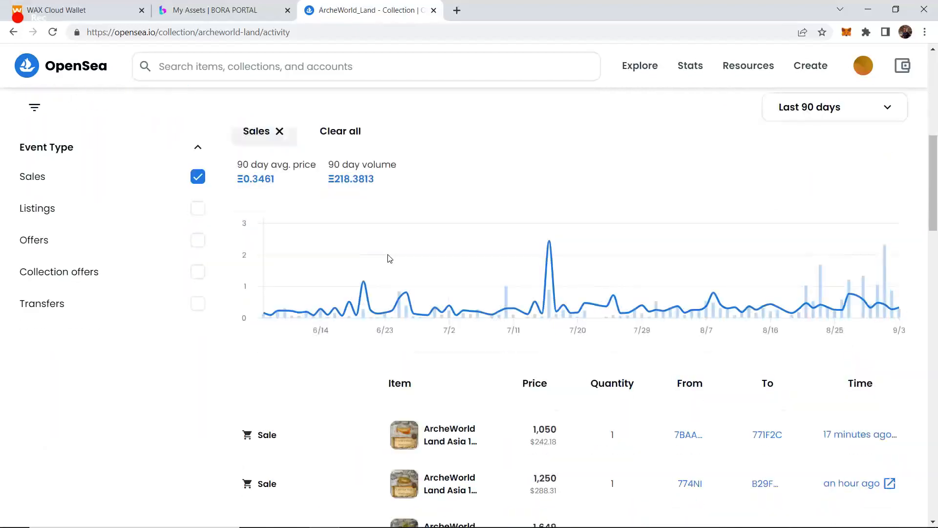
{"action": "scroll", "scroll_direction": "down", "scroll_amount": 3}
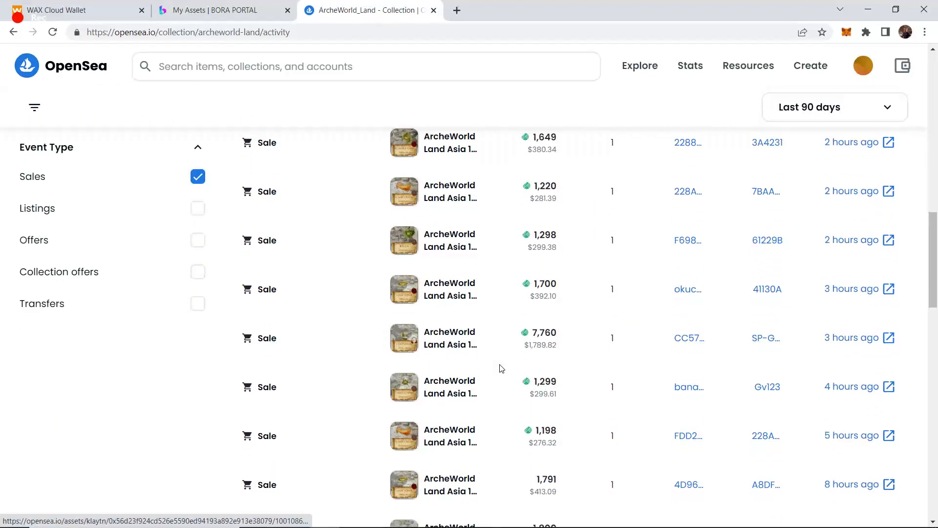
{"action": "scroll", "scroll_direction": "down", "scroll_amount": 3}
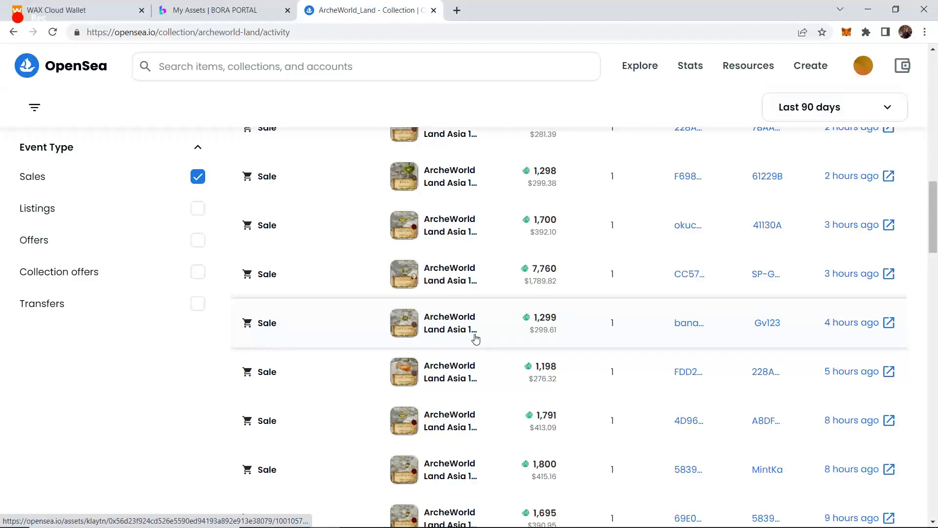
{"action": "scroll", "scroll_direction": "down", "scroll_amount": 3}
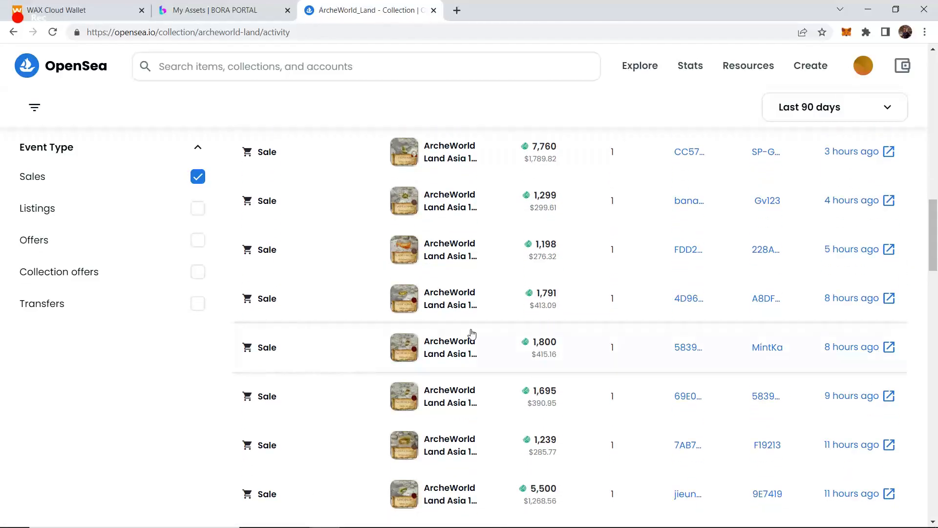
{"action": "scroll", "scroll_direction": "down", "scroll_amount": 3}
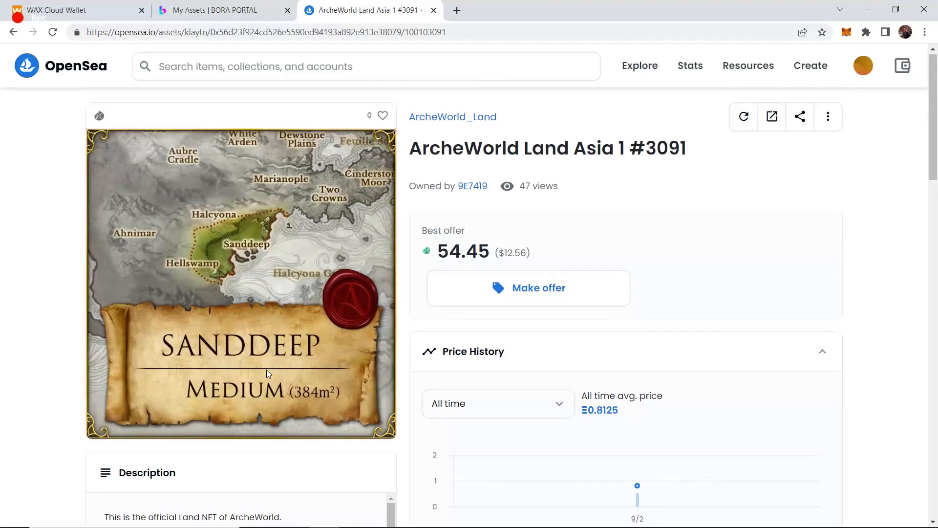
Return to the land sales list and open ArcheWorld Land Asia 1 #2998, Sanddeep Large, best offer 400
{"action": "left_click", "coordinate": [453, 116]}
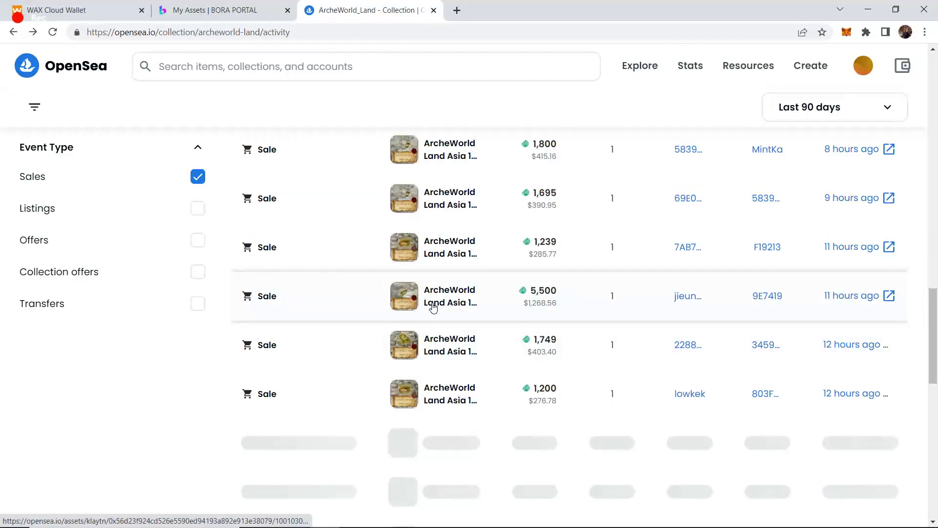
{"action": "scroll", "scroll_direction": "down", "scroll_amount": 3}
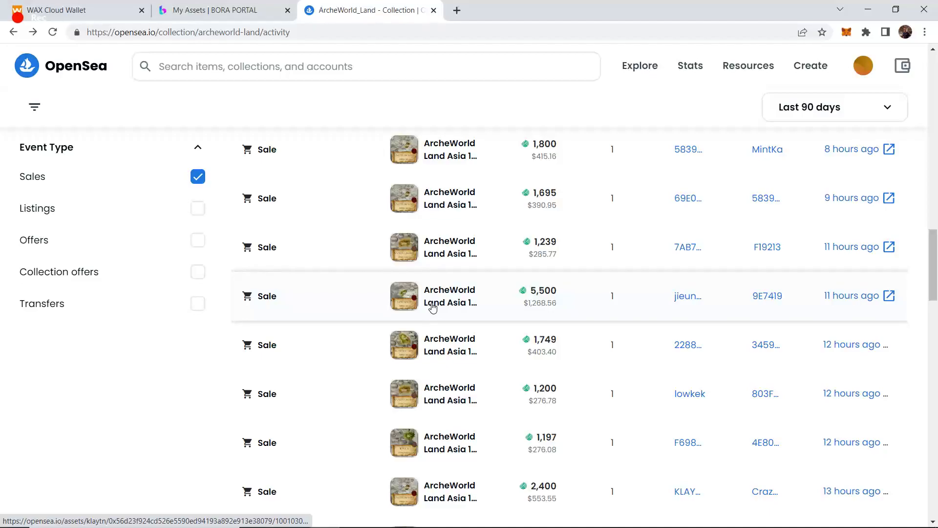
{"action": "scroll", "scroll_direction": "down", "scroll_amount": 3}
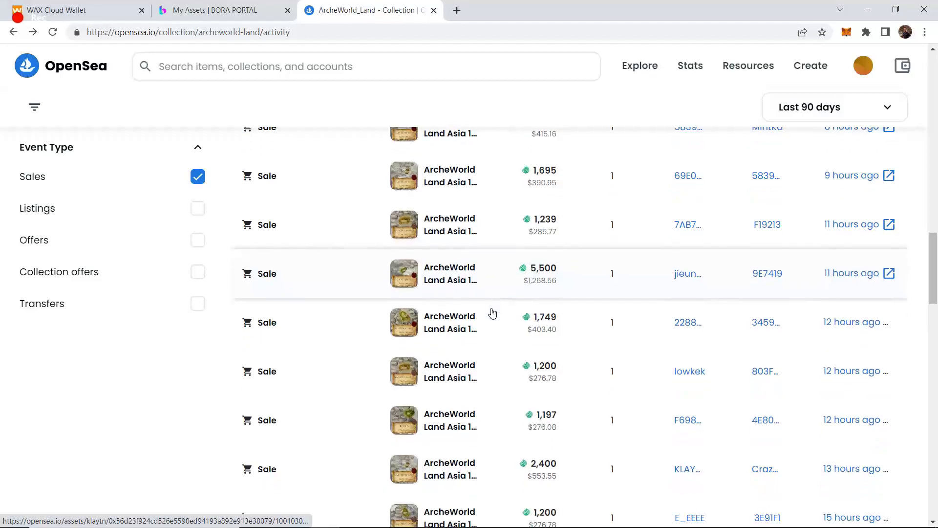
{"action": "scroll", "scroll_direction": "down", "scroll_amount": 3}
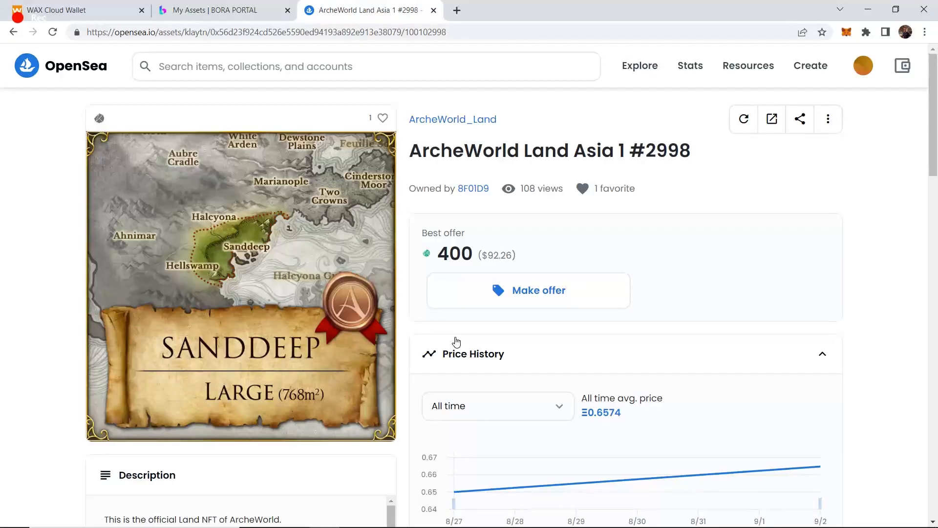
{"action": "mouse_move", "coordinate": [440, 276]}
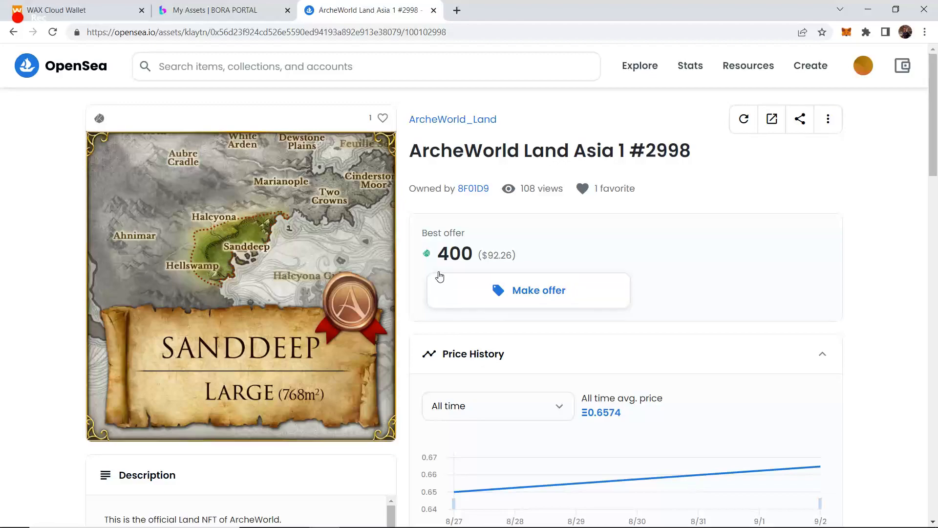
{"action": "scroll", "scroll_direction": "down", "scroll_amount": 3}
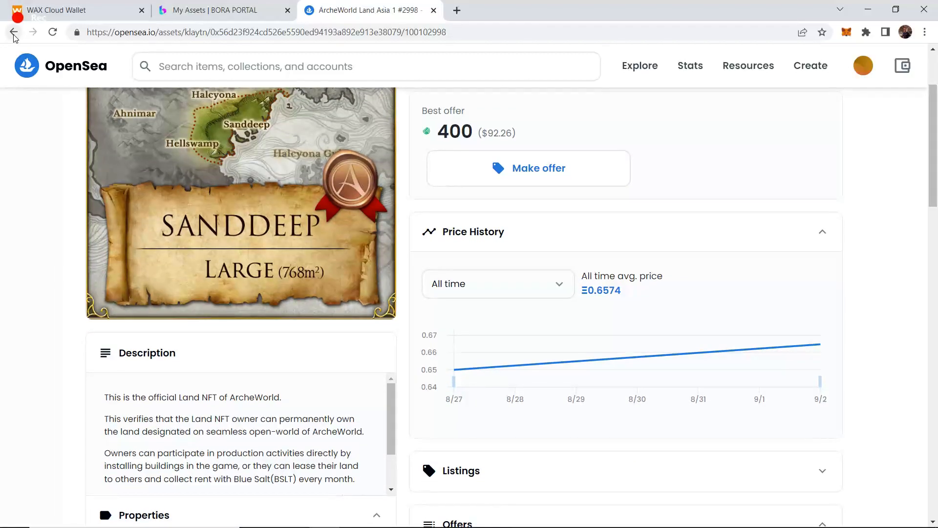
Go back to the ArcheWorld_Land Sales activity and review the 90-day sales list
{"action": "left_click", "coordinate": [13, 32]}
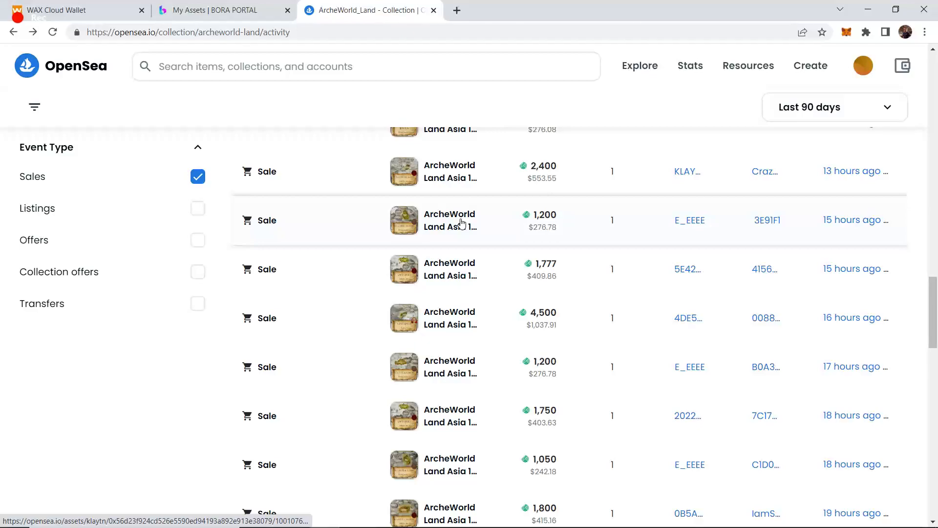
{"action": "mouse_move", "coordinate": [718, 222]}
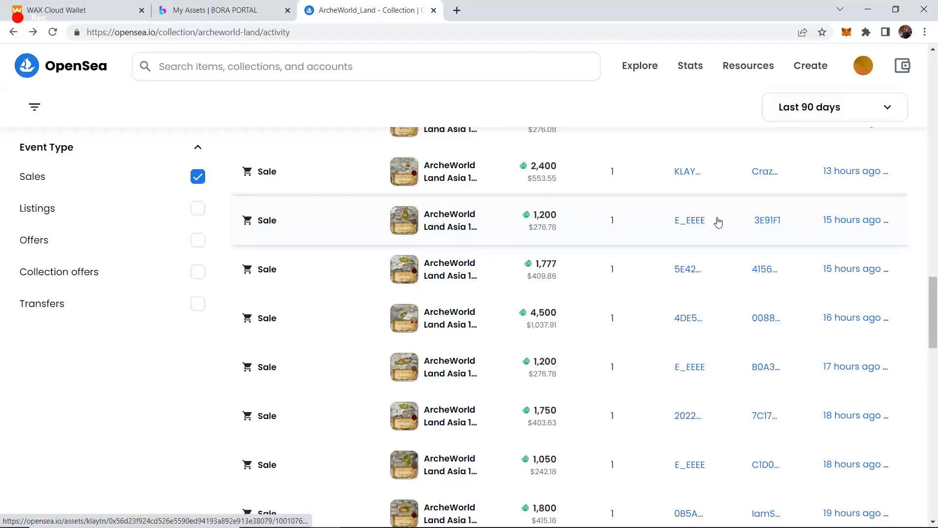
{"action": "mouse_move", "coordinate": [768, 220]}
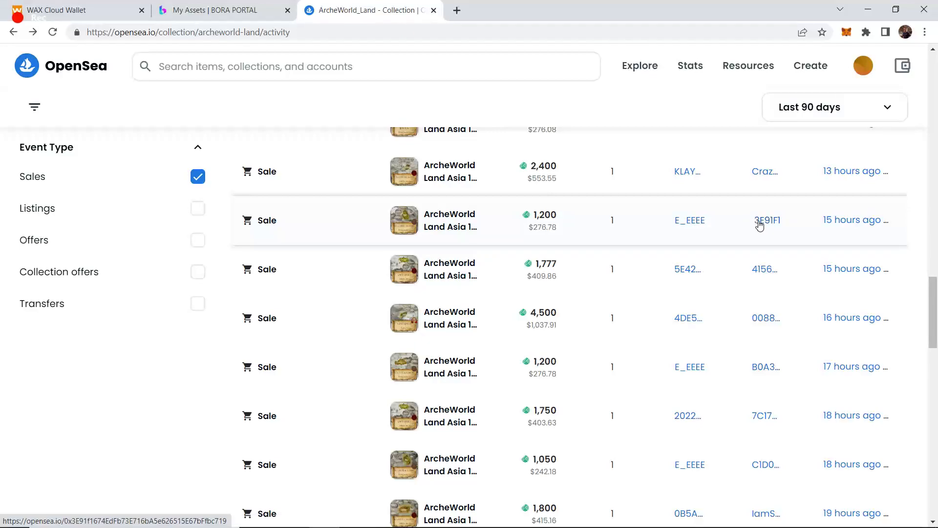
{"action": "mouse_move", "coordinate": [690, 220]}
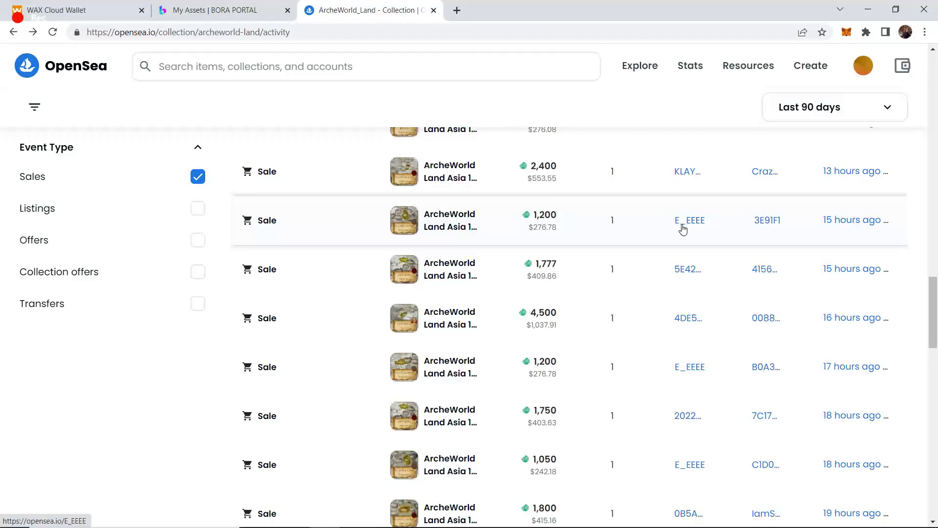
{"action": "mouse_move", "coordinate": [461, 399]}
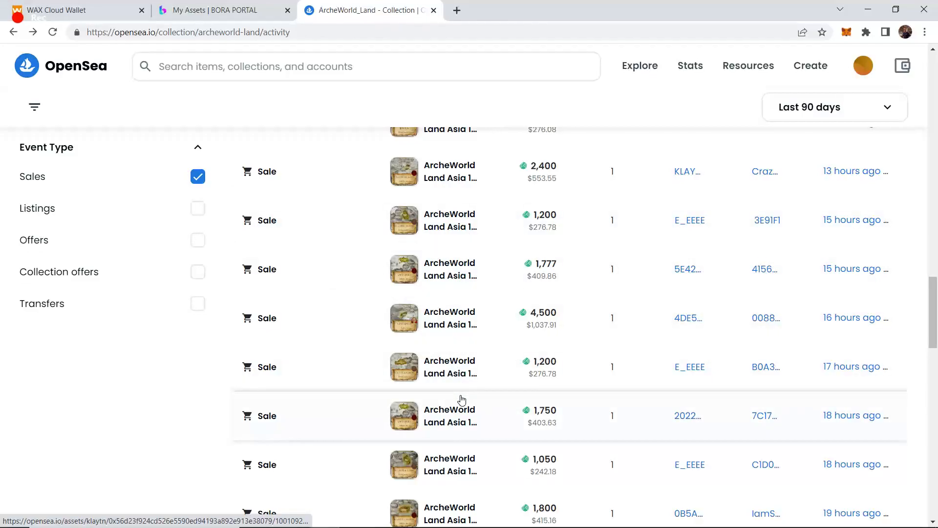
{"action": "mouse_move", "coordinate": [461, 387]}
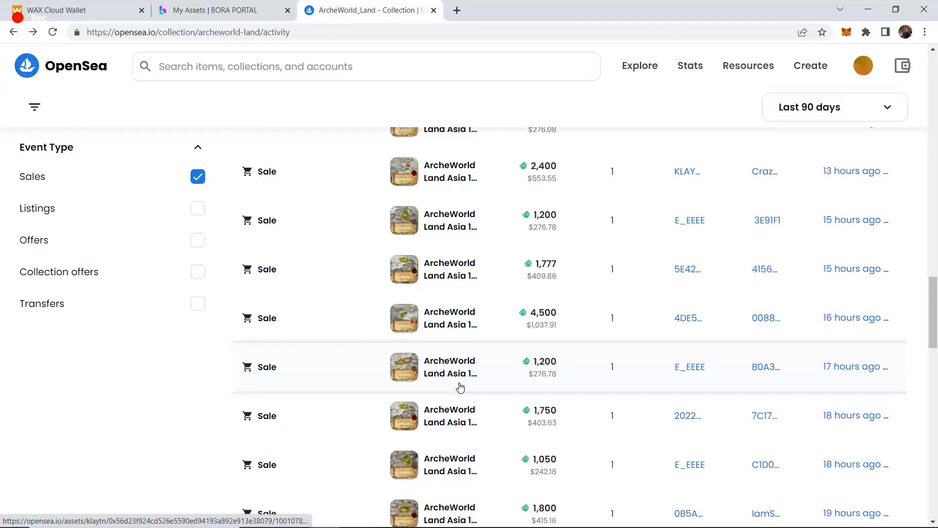
{"action": "scroll", "scroll_direction": "down", "scroll_amount": 3}
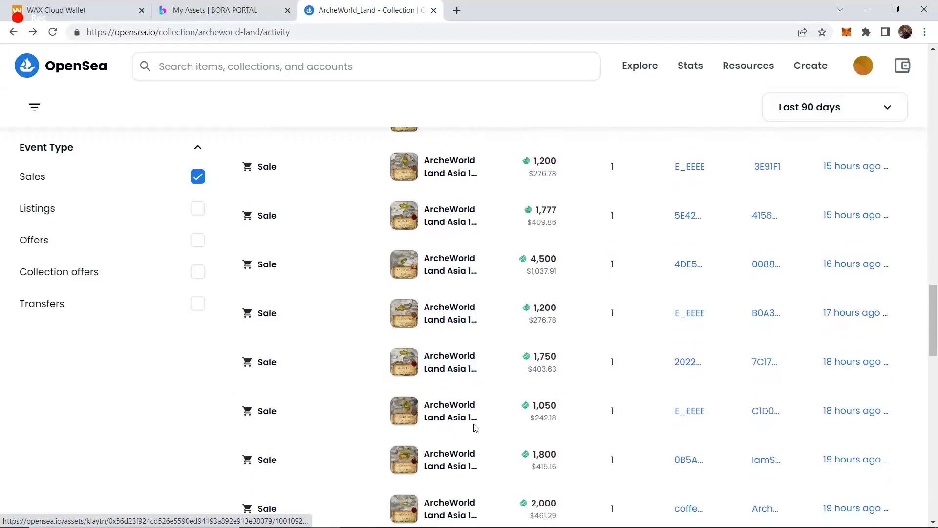
{"action": "scroll", "scroll_direction": "down", "scroll_amount": 3}
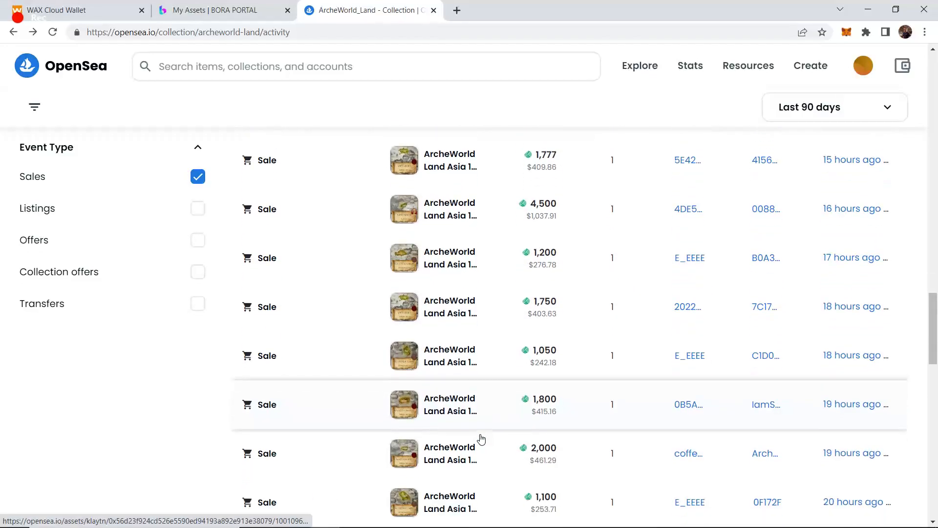
{"action": "scroll", "scroll_direction": "down", "scroll_amount": 3}
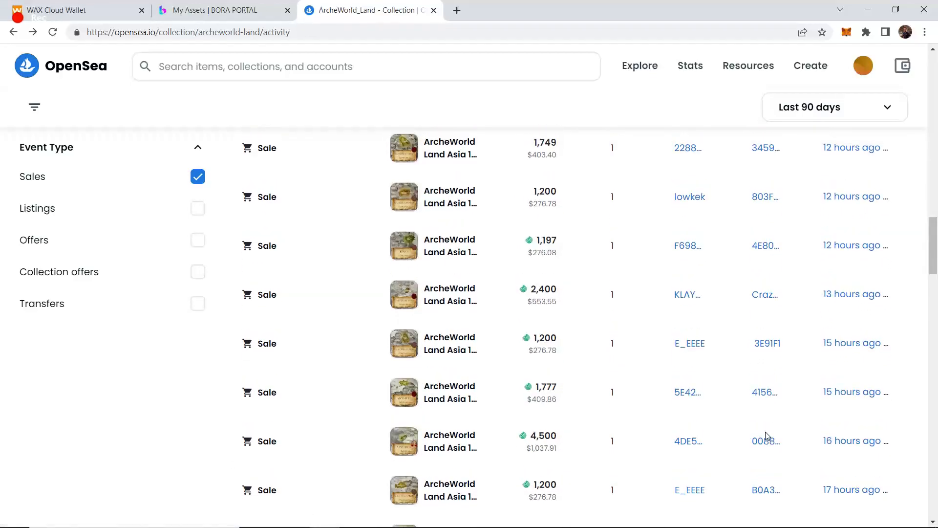
{"action": "scroll", "scroll_direction": "up", "scroll_amount": 3}
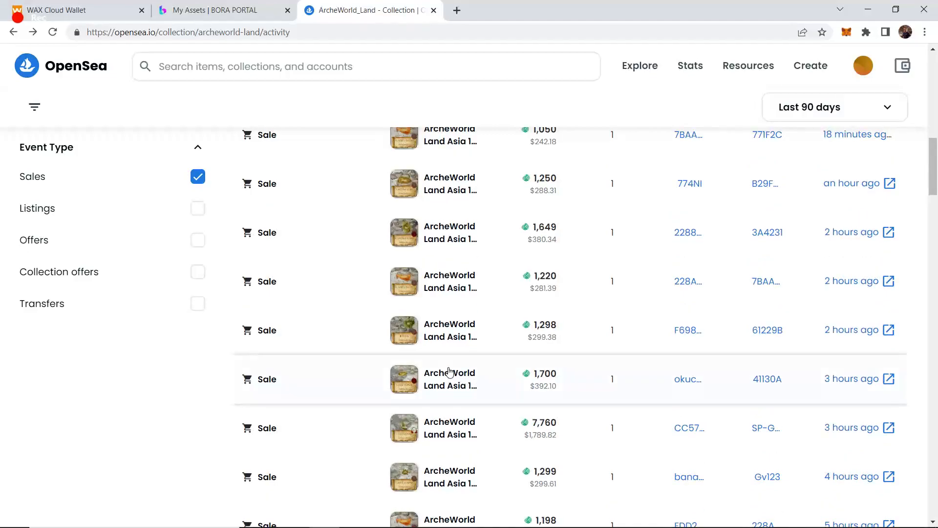
{"action": "scroll", "scroll_direction": "up", "scroll_amount": 3}
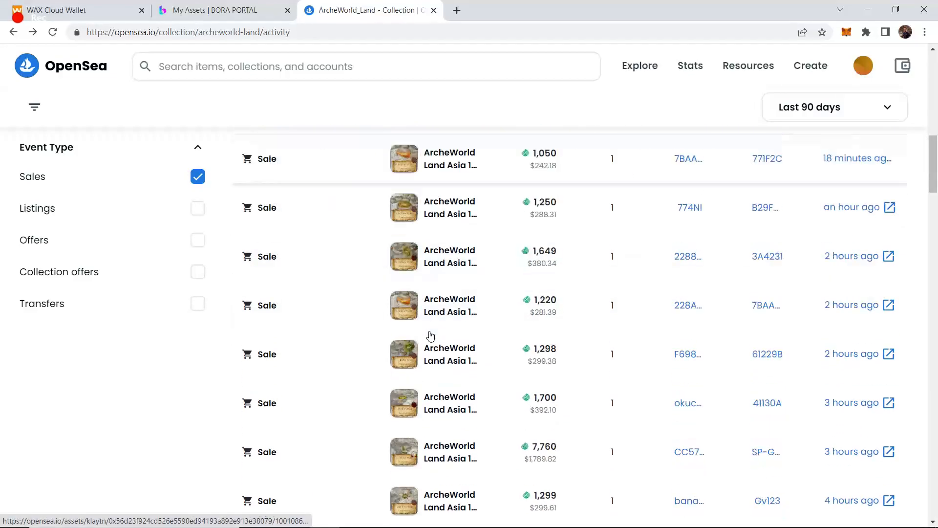
Scroll further through the sales, then return to the header showing 0.3461 average price
{"action": "scroll", "scroll_direction": "down", "scroll_amount": 3}
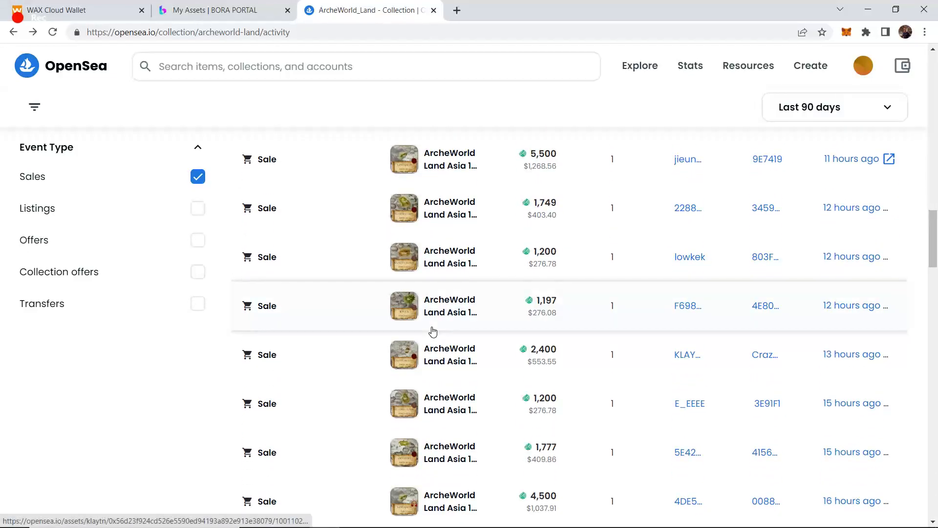
{"action": "scroll", "scroll_direction": "down", "scroll_amount": 3}
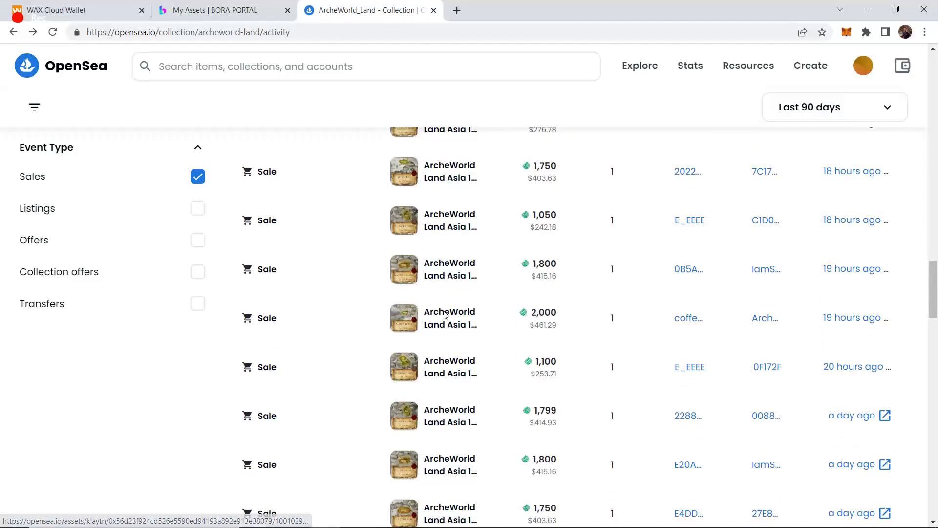
{"action": "scroll", "scroll_direction": "down", "scroll_amount": 3}
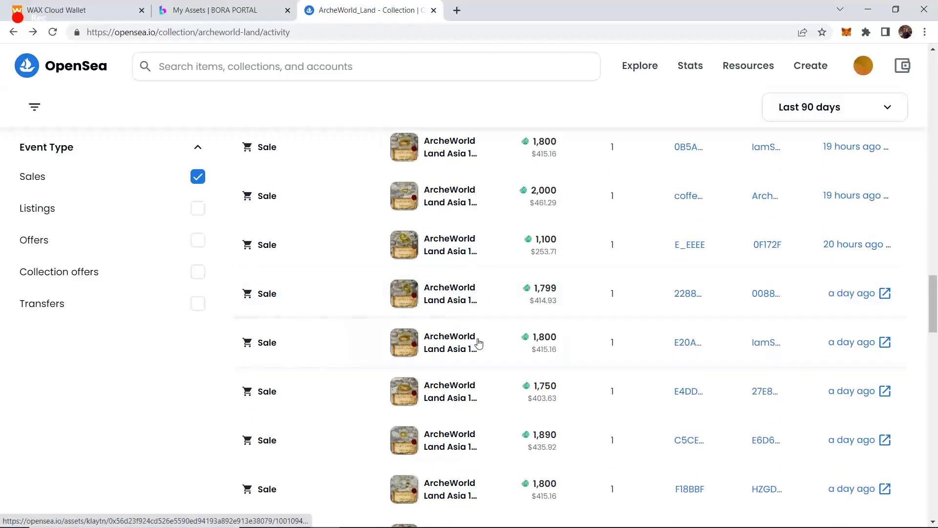
{"action": "mouse_move", "coordinate": [453, 362]}
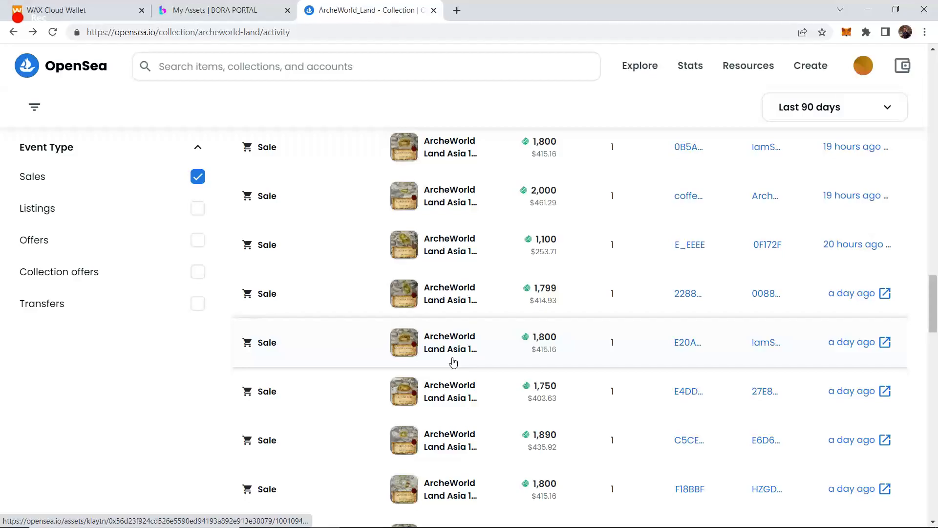
{"action": "scroll", "scroll_direction": "up", "scroll_amount": 3}
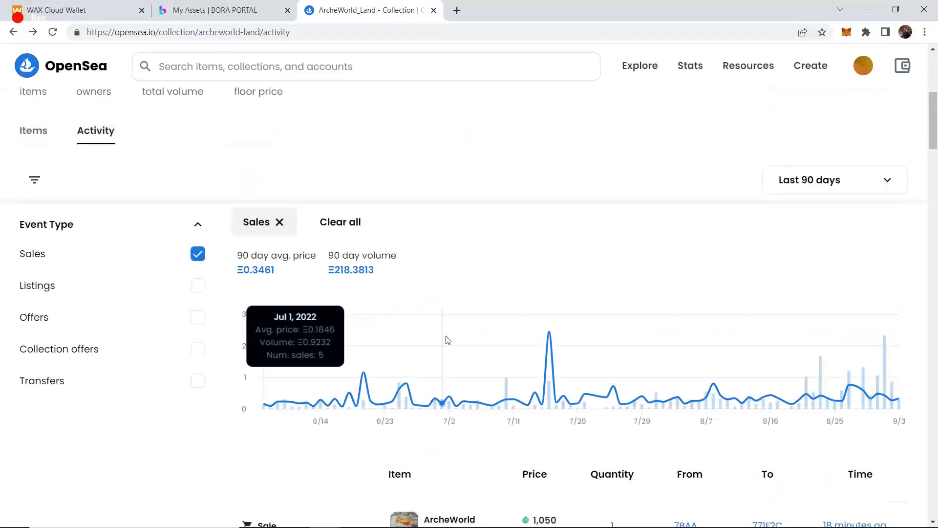
{"action": "scroll", "scroll_direction": "up", "scroll_amount": 3}
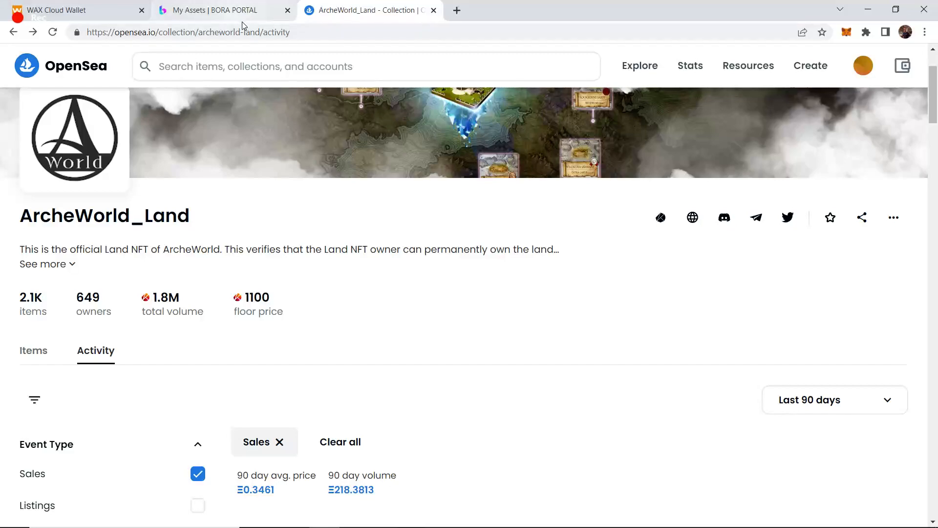
{"action": "mouse_move", "coordinate": [793, 49]}
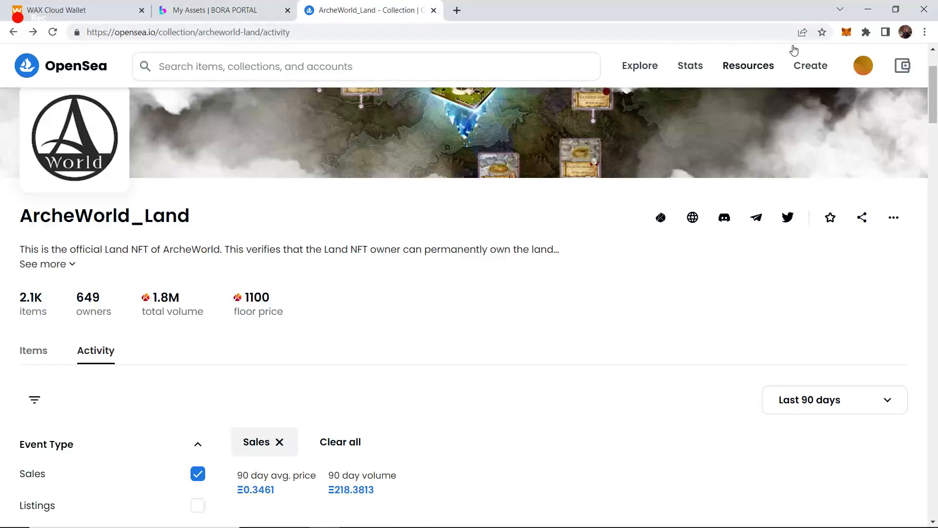
{"action": "mouse_move", "coordinate": [336, 369]}
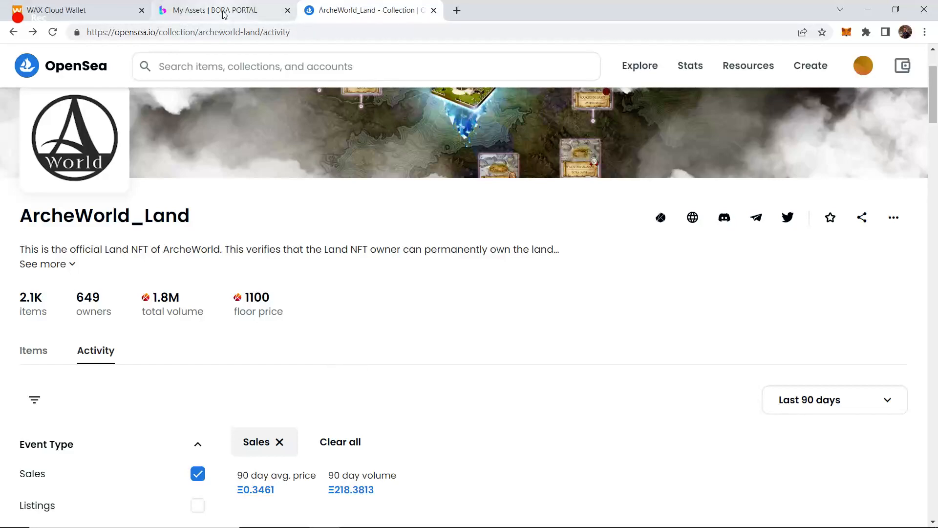
Switch to the BORA Portal My Assets wallet showing BORA, tBORA and BSLT balances
{"action": "left_click", "coordinate": [209, 10]}
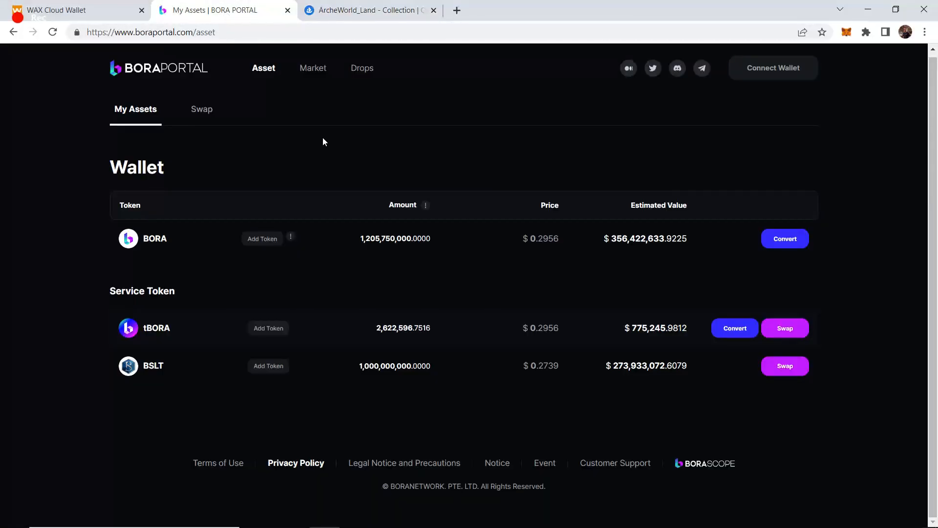
{"action": "mouse_move", "coordinate": [358, 233]}
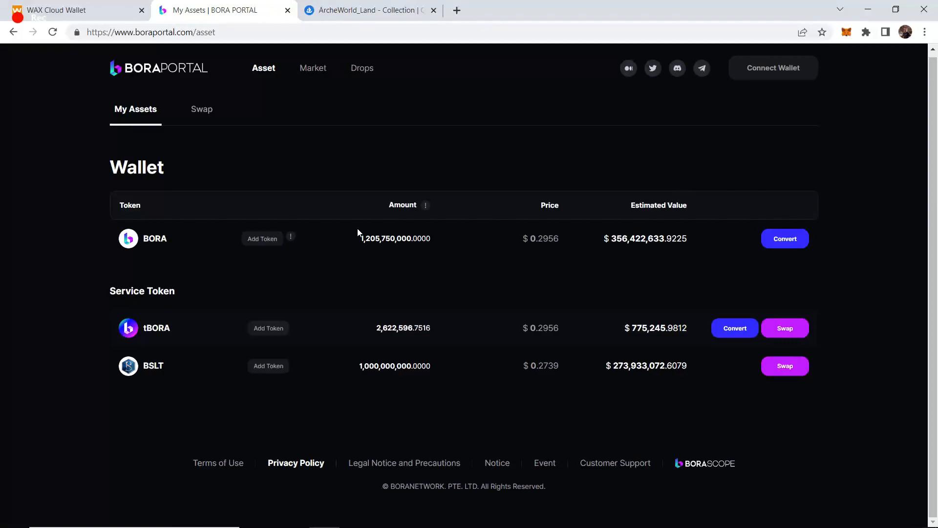
{"action": "mouse_move", "coordinate": [204, 353]}
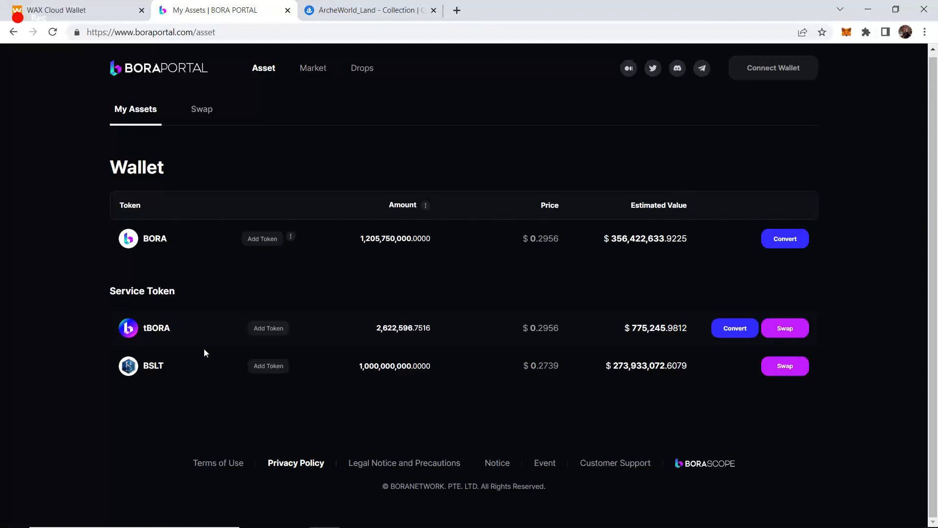
{"action": "mouse_move", "coordinate": [530, 388]}
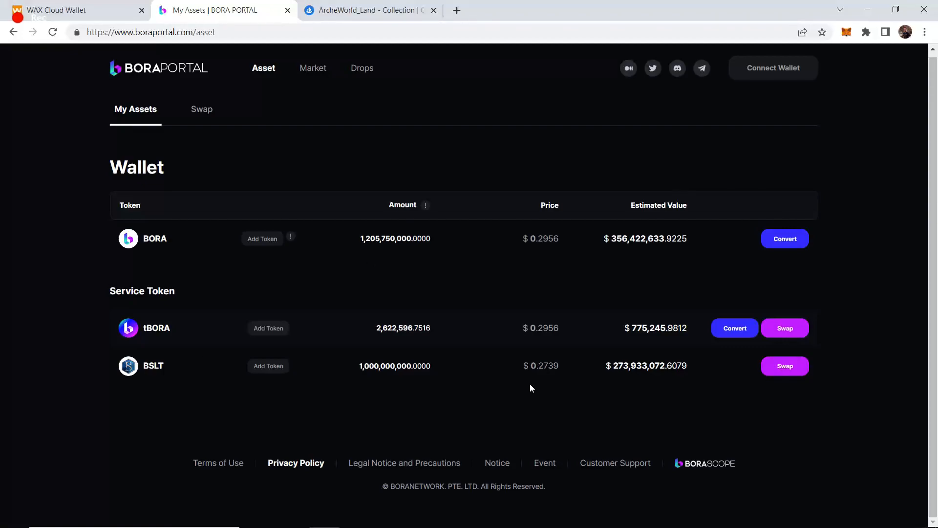